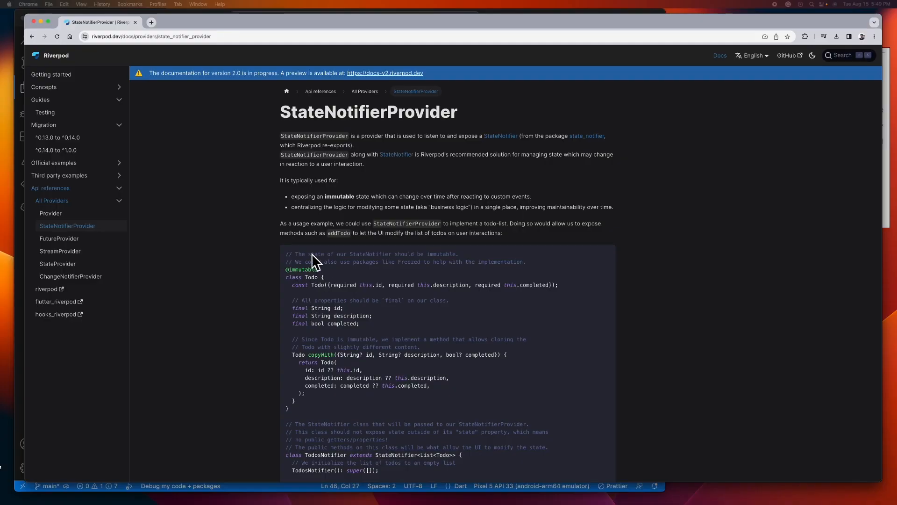
mouse_move(248, 231)
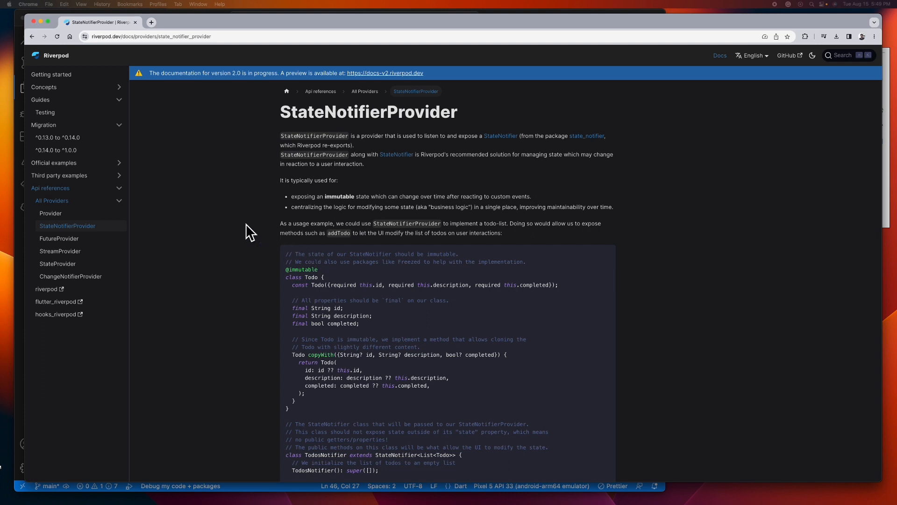
mouse_move(222, 227)
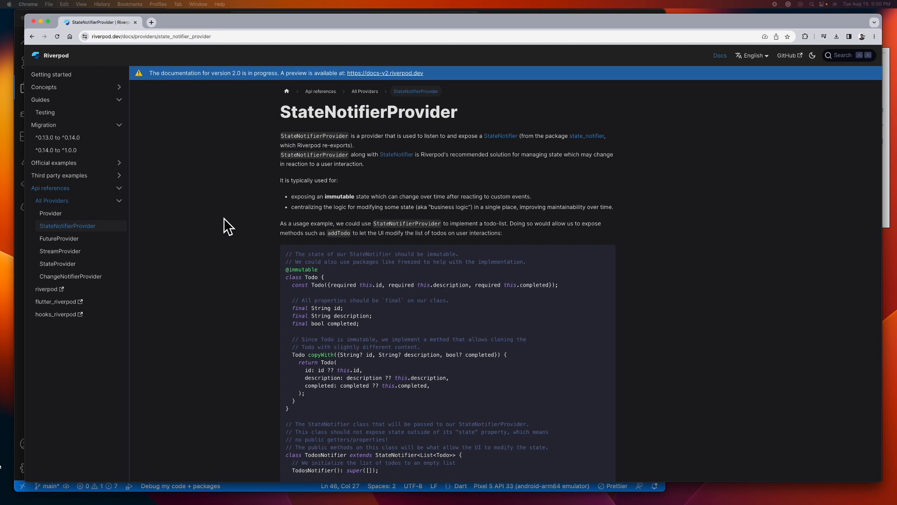
mouse_move(340, 172)
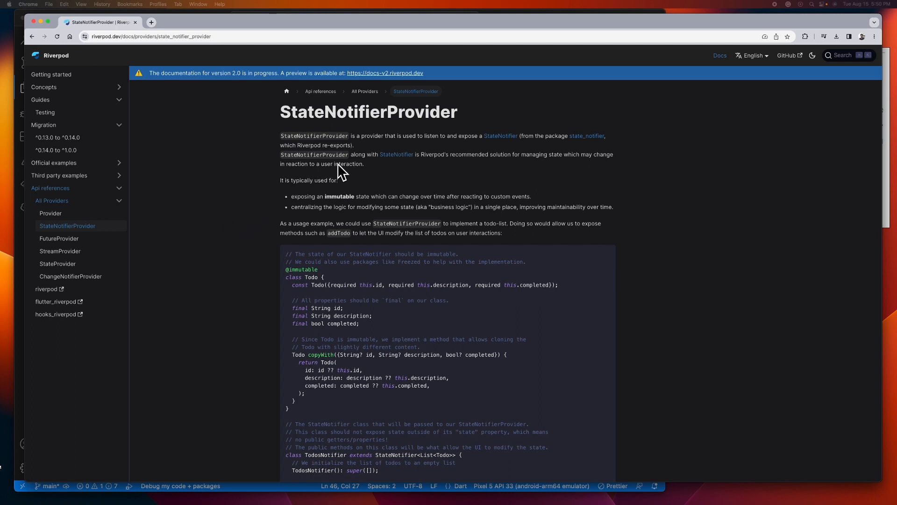
mouse_move(579, 170)
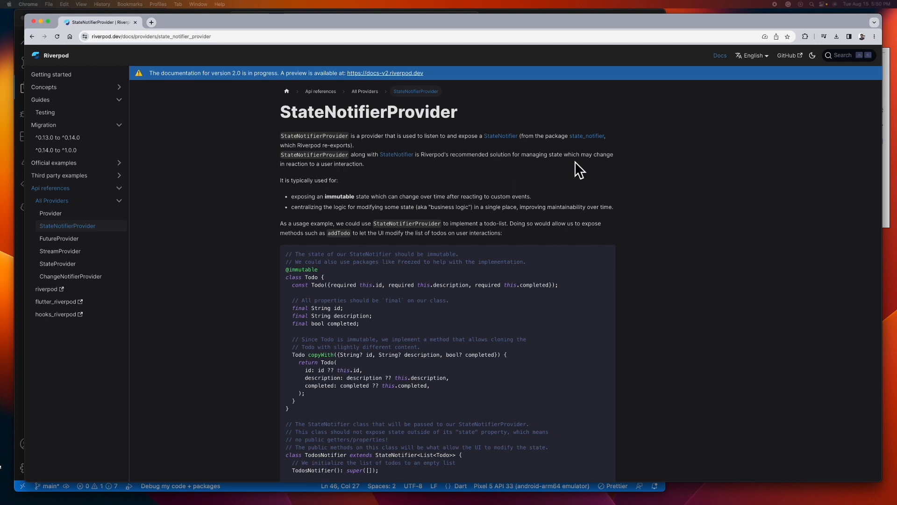
mouse_move(294, 176)
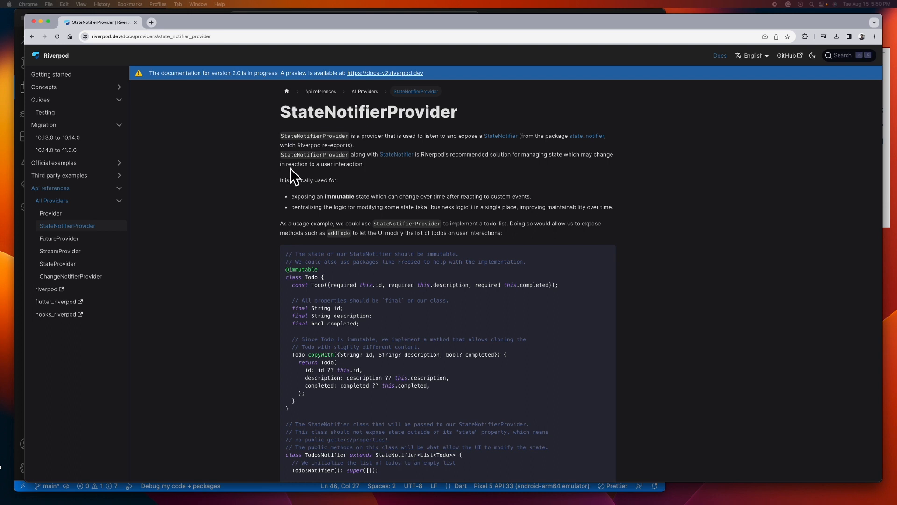
mouse_move(366, 177)
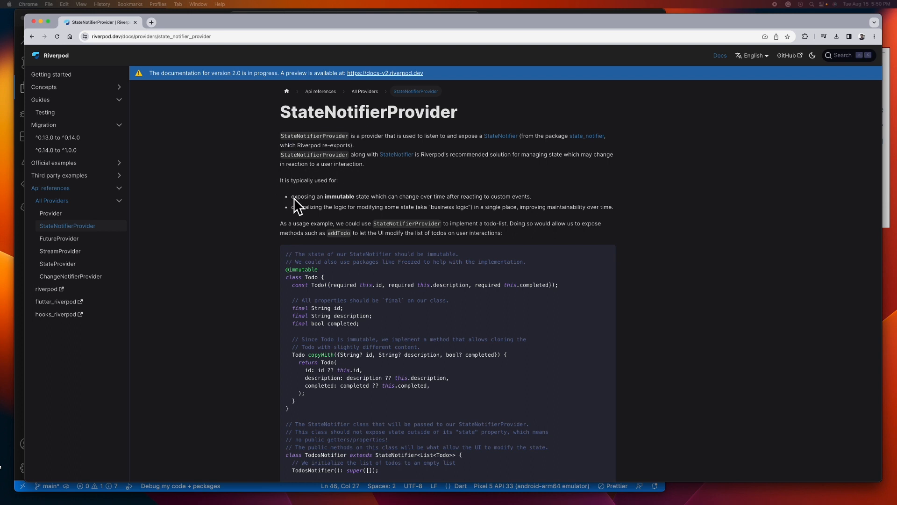
mouse_move(396, 212)
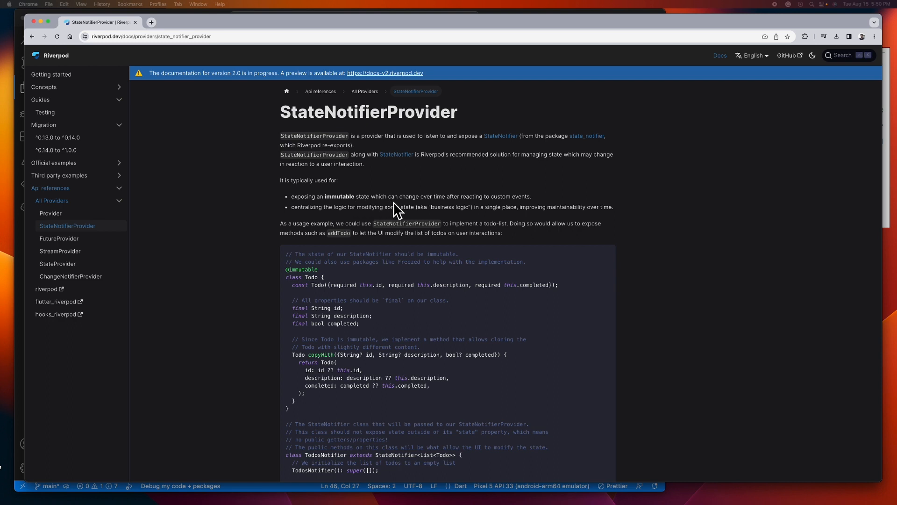
mouse_move(283, 215)
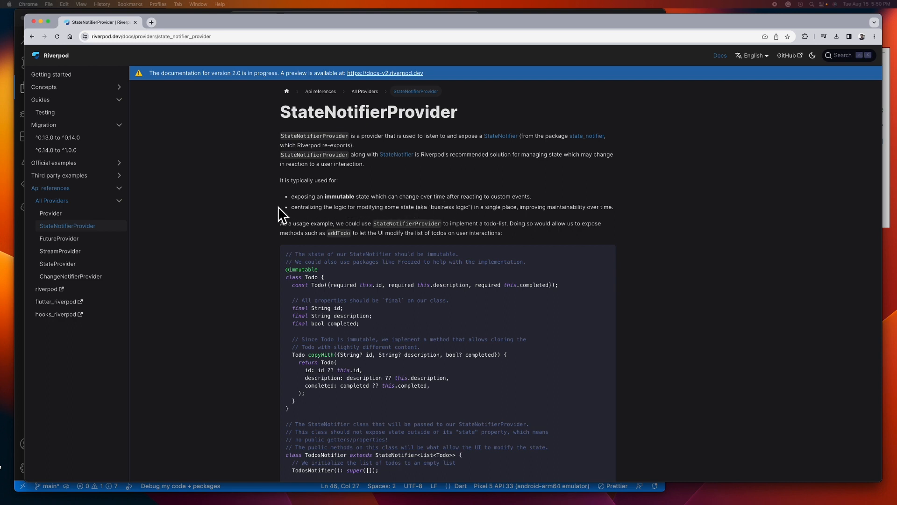
mouse_move(278, 218)
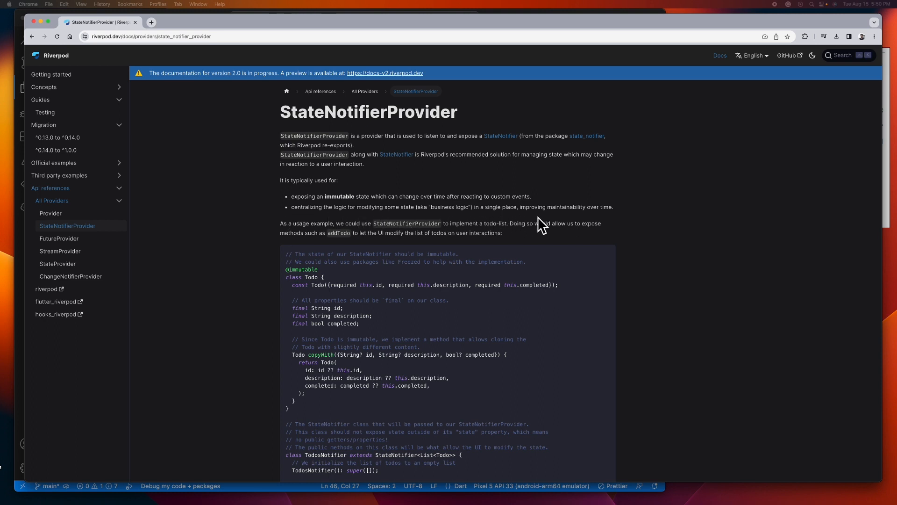
mouse_move(588, 228)
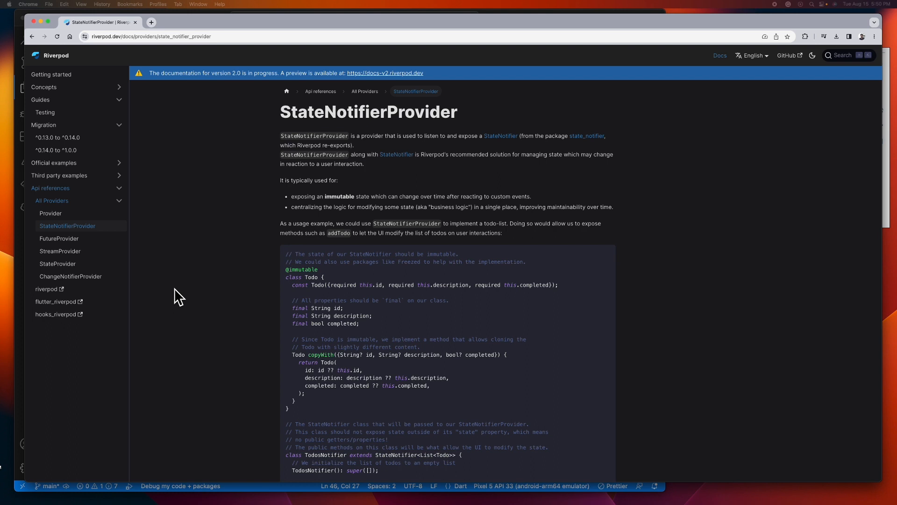
mouse_move(167, 297)
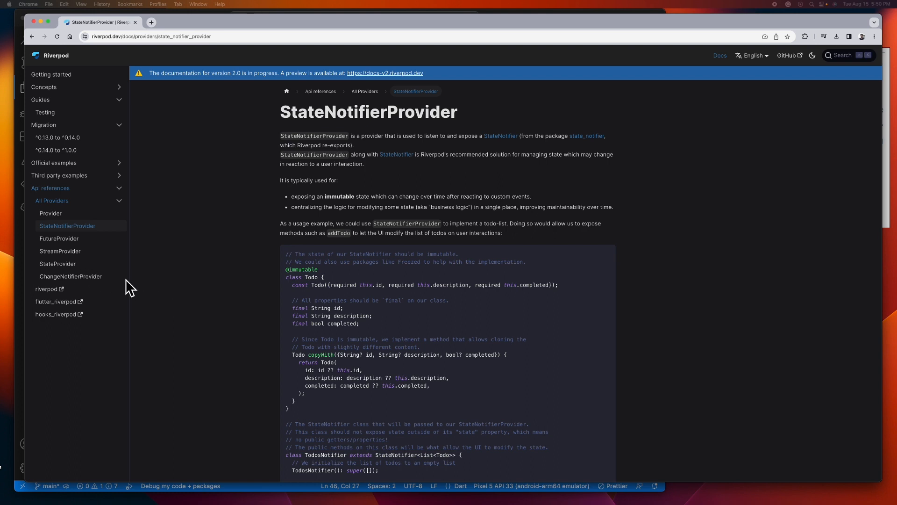
mouse_move(62, 268)
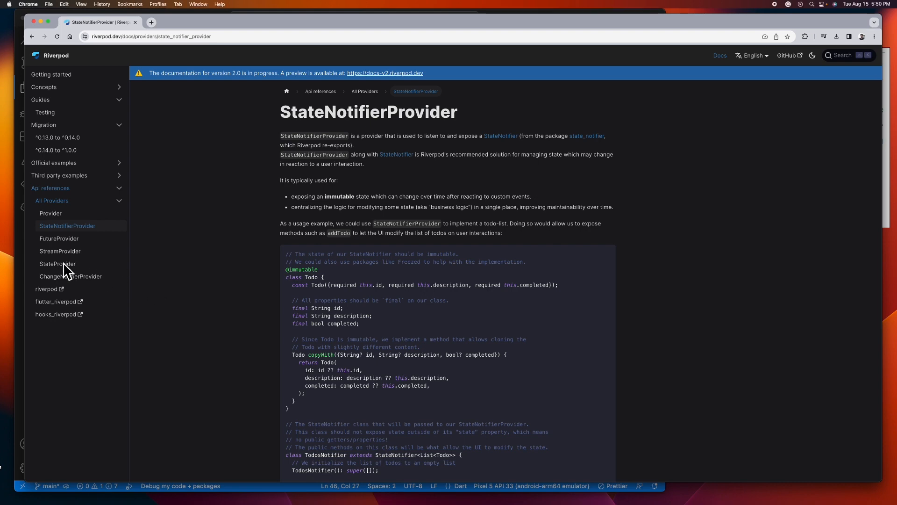
Navigate the Riverpod docs sidebar under All Providers to the StateProvider page
click(57, 263)
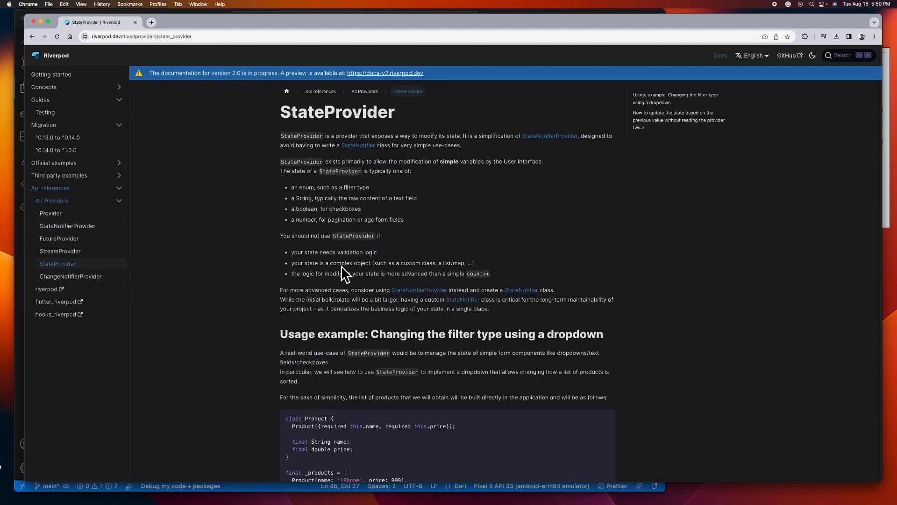
mouse_move(321, 279)
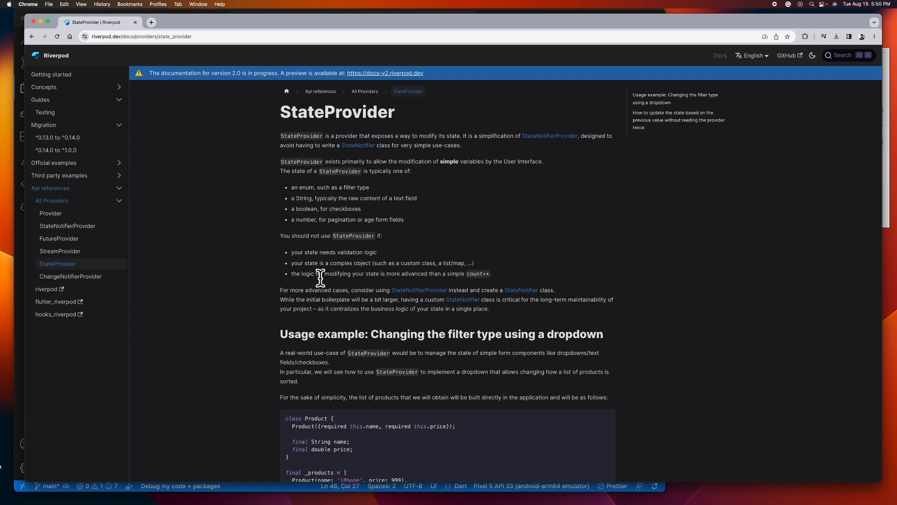
click(68, 225)
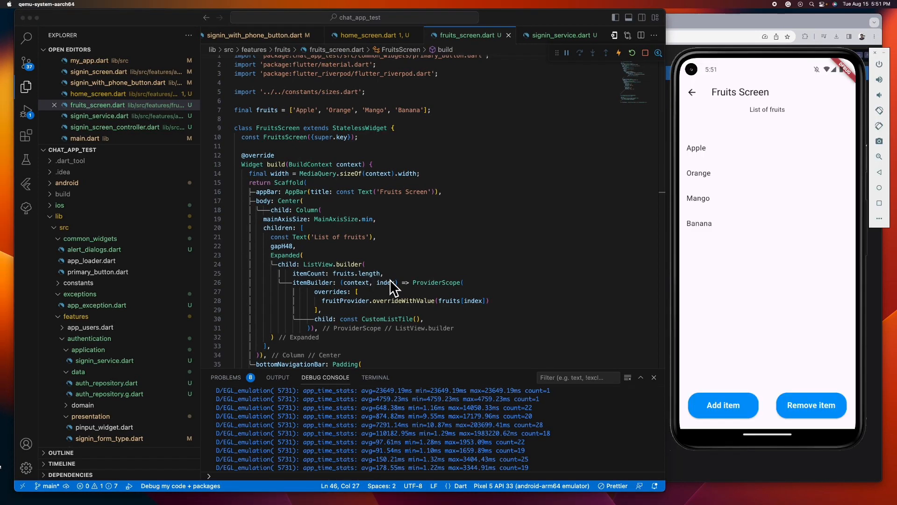
mouse_move(278, 107)
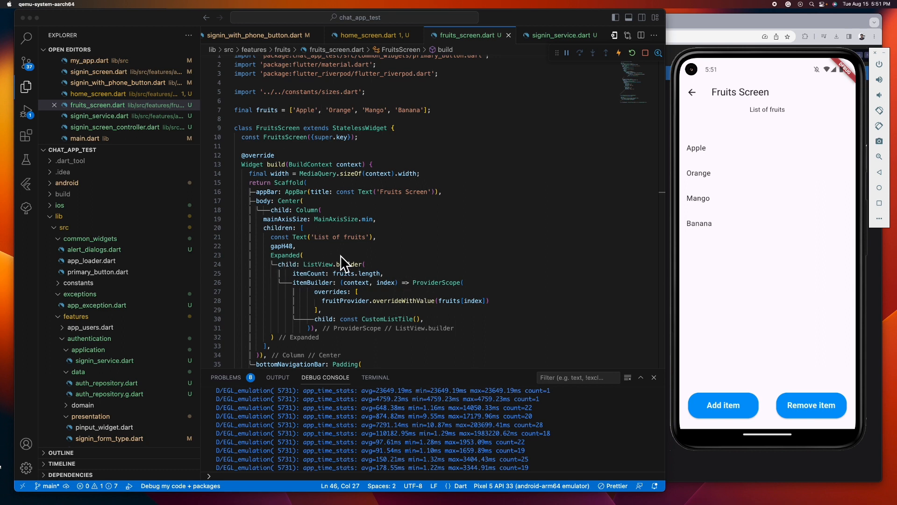
mouse_move(736, 118)
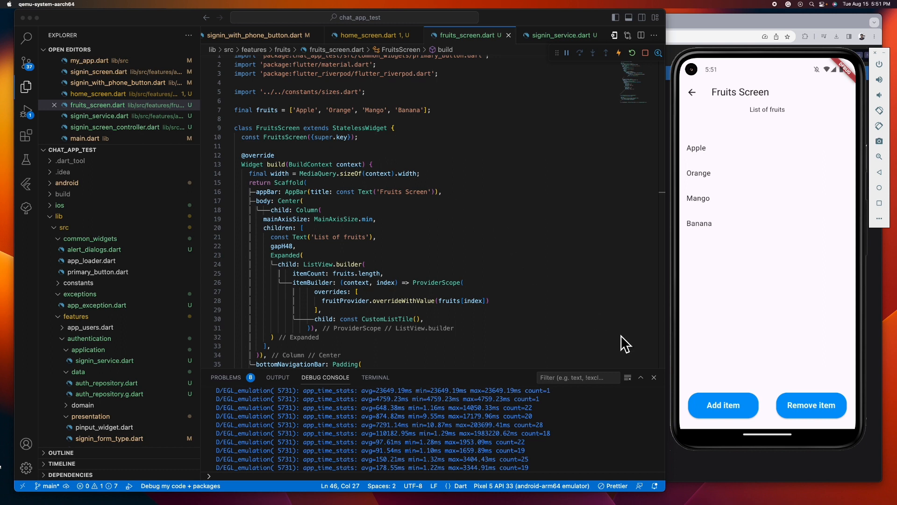
click(690, 93)
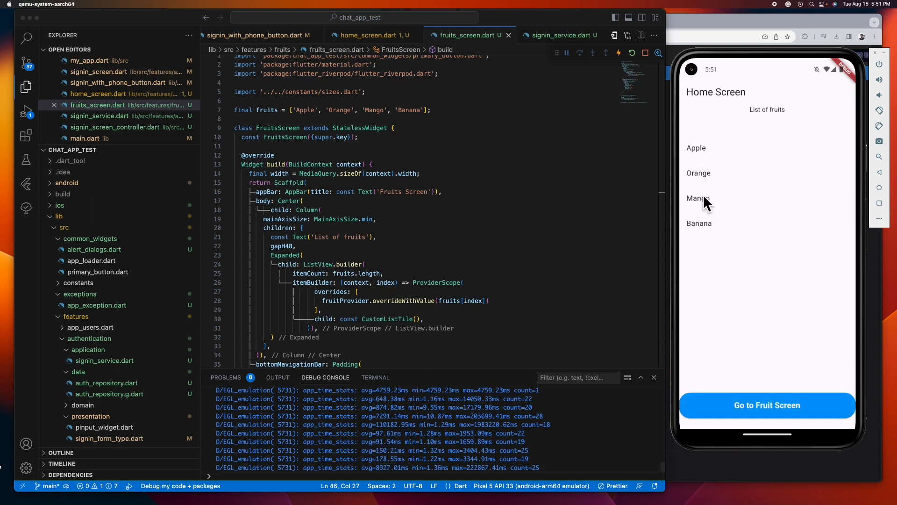
mouse_move(784, 121)
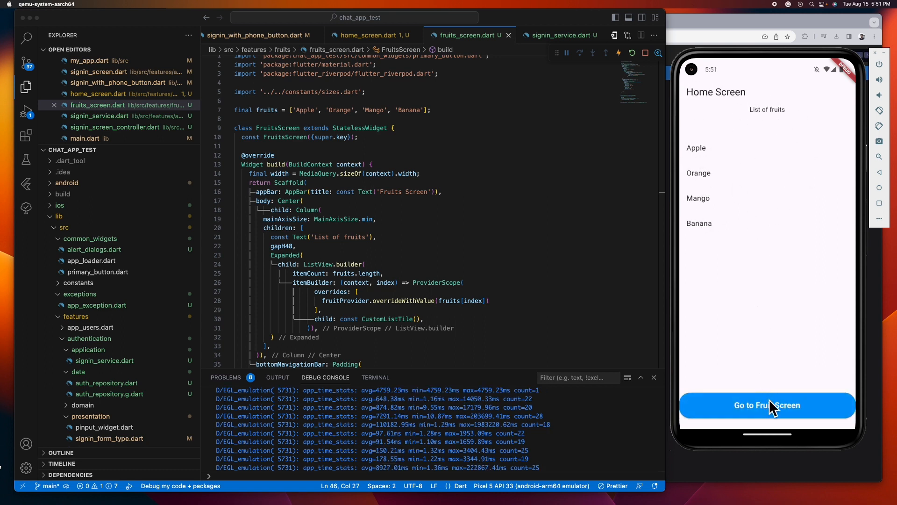
click(765, 404)
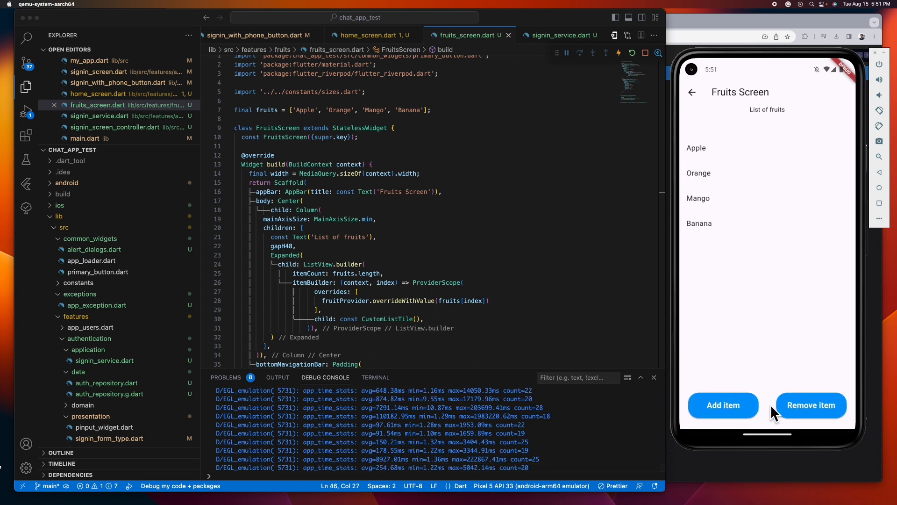
mouse_move(210, 353)
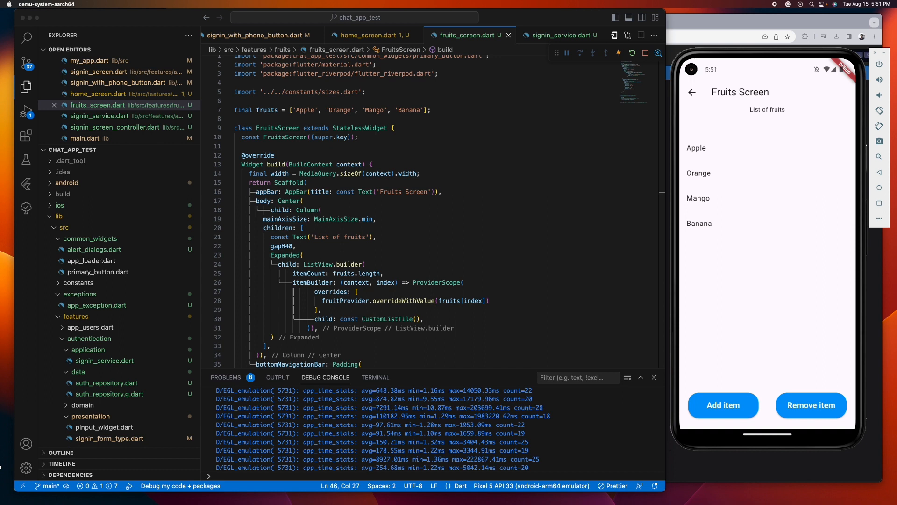
mouse_move(495, 384)
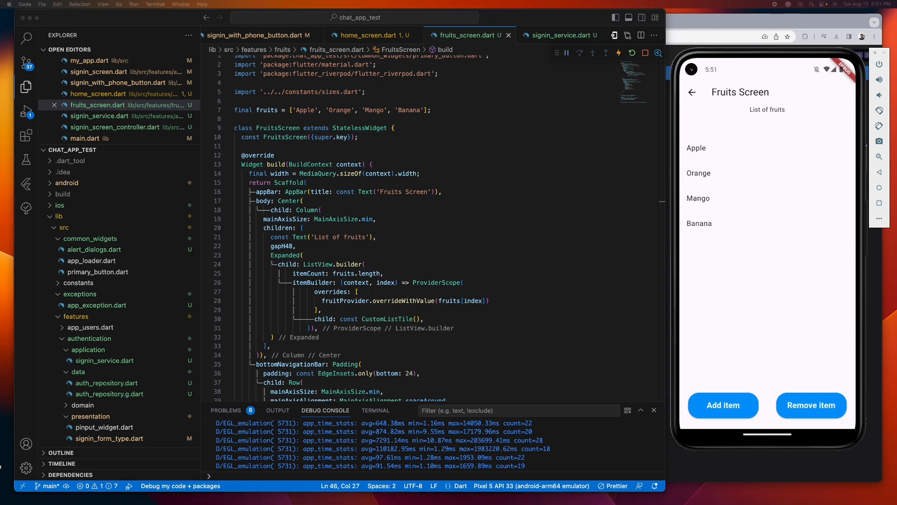
Create fruits_controller.dart in the fruits folder declaring FruitsController extends StateNotifier<List<String>>
right_click(75, 241)
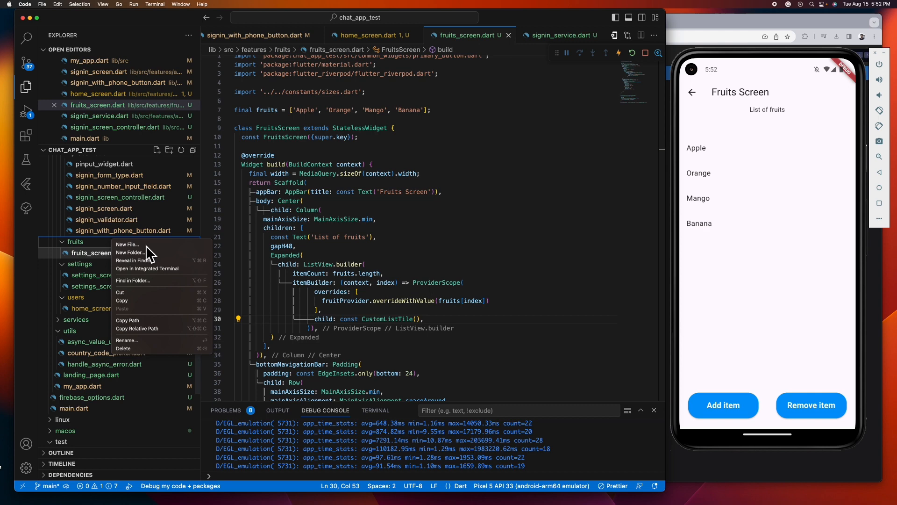
click(128, 244)
text(class FruitsController extends StateNotifier)
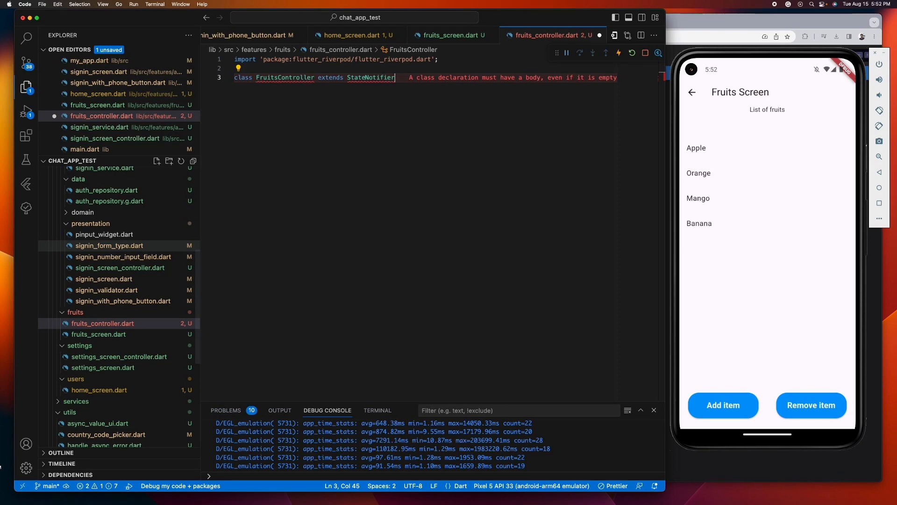
text(<List<String>> {)
text(FruitsController() : super([]);)
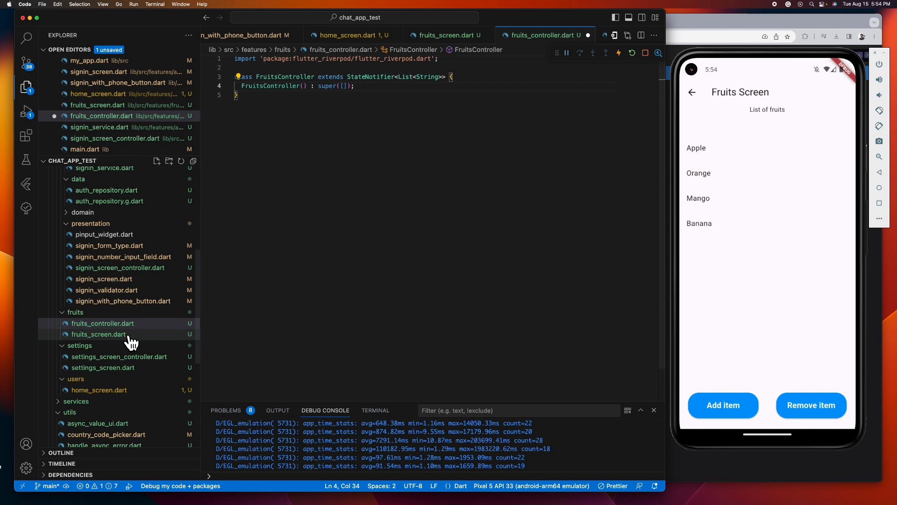
Check the fruits screen source and return to the controller file to seed Apple, Orange, Mango, Banana
click(98, 333)
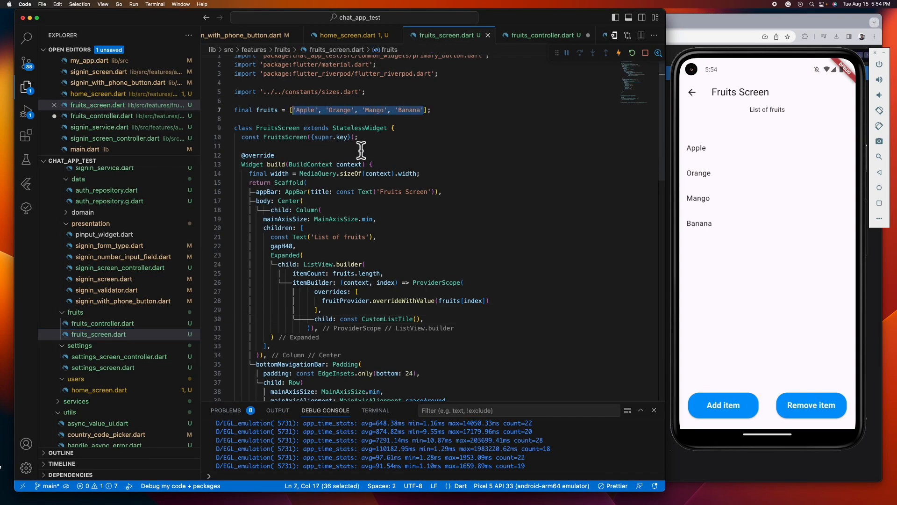
click(541, 34)
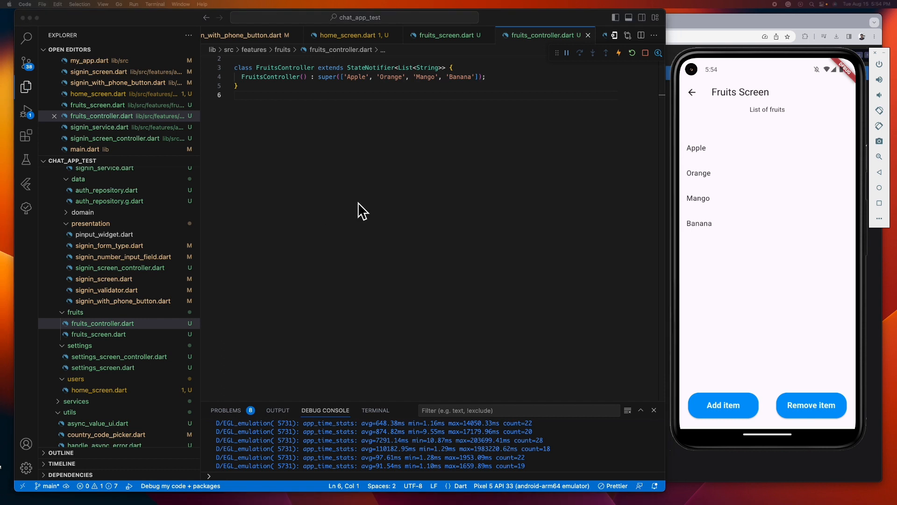
mouse_move(373, 201)
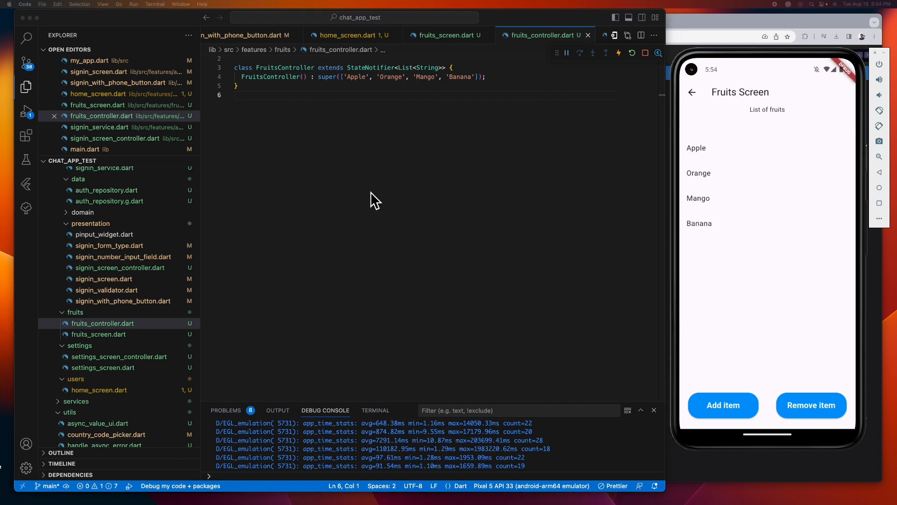
mouse_move(464, 124)
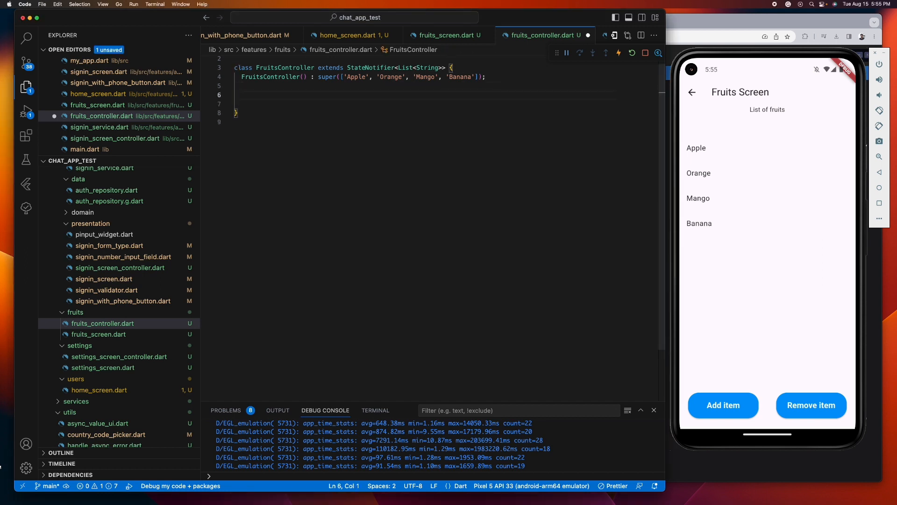
Write addItem(String item) setting state = [...state, item]
text(void addItem()
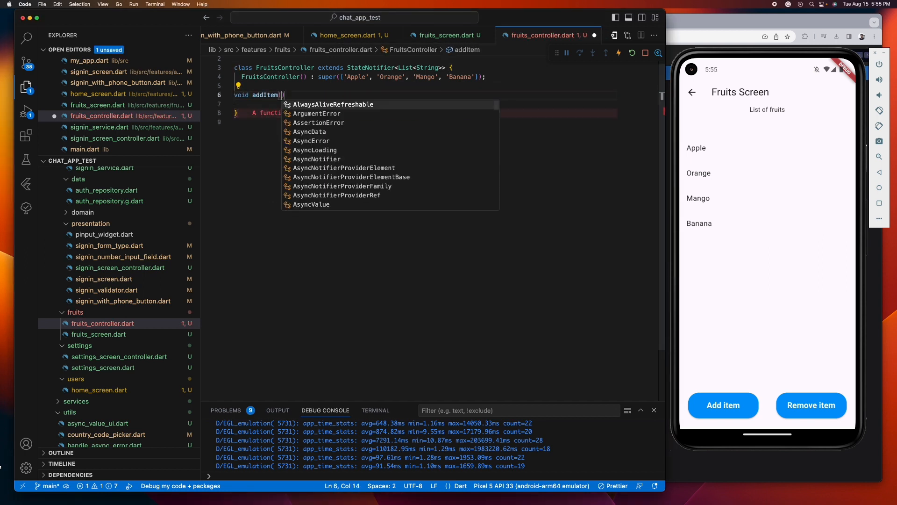
text(String item)
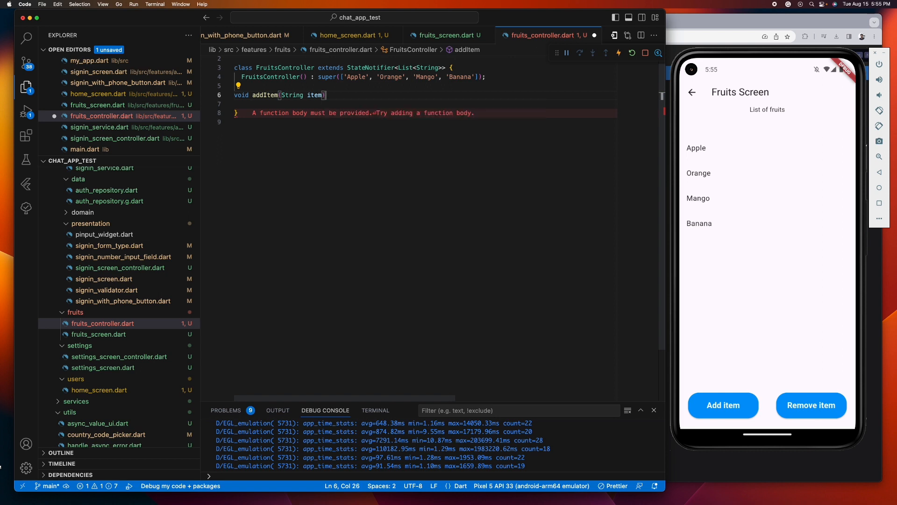
text(state = [...state,)
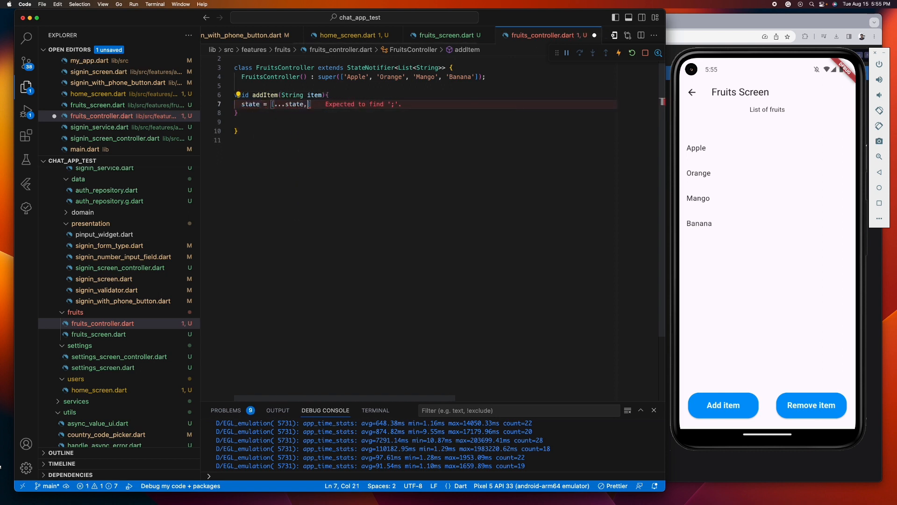
text(item];)
text(void removeItem(){)
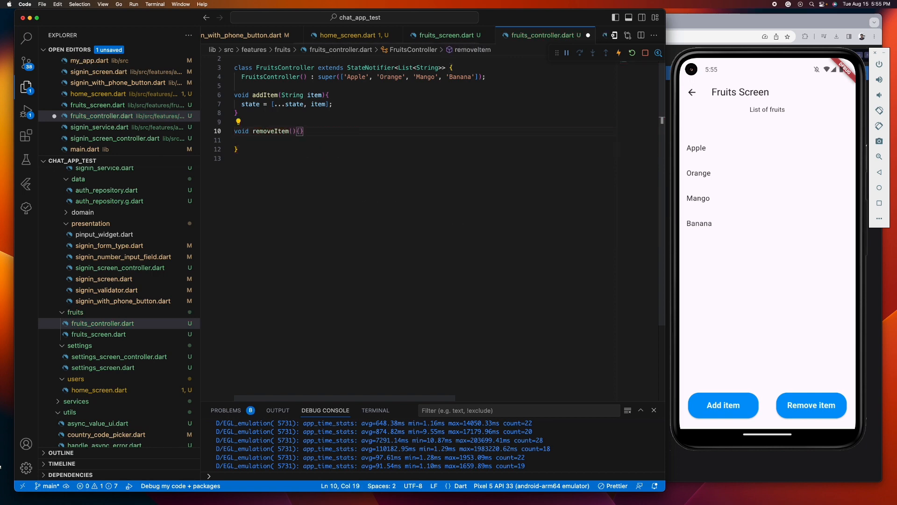
Write removeItem filtering state with a collection-for keeping items != removedItem, then save to format
text(String removedItem)
click(445, 139)
text(state =)
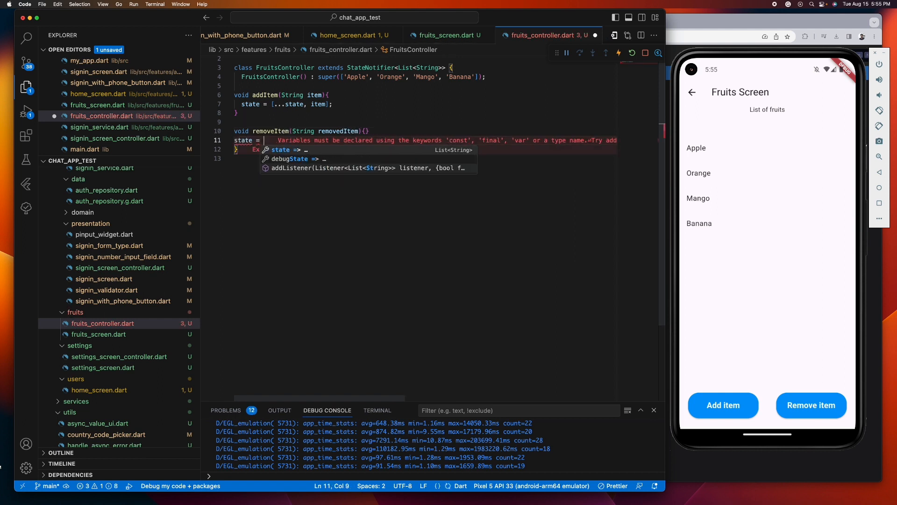
text([])
text(for()
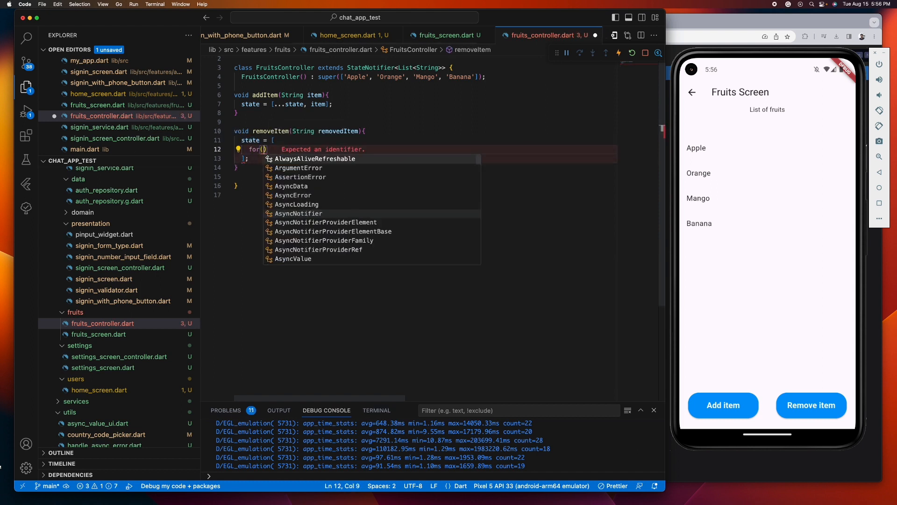
text(final item in state)
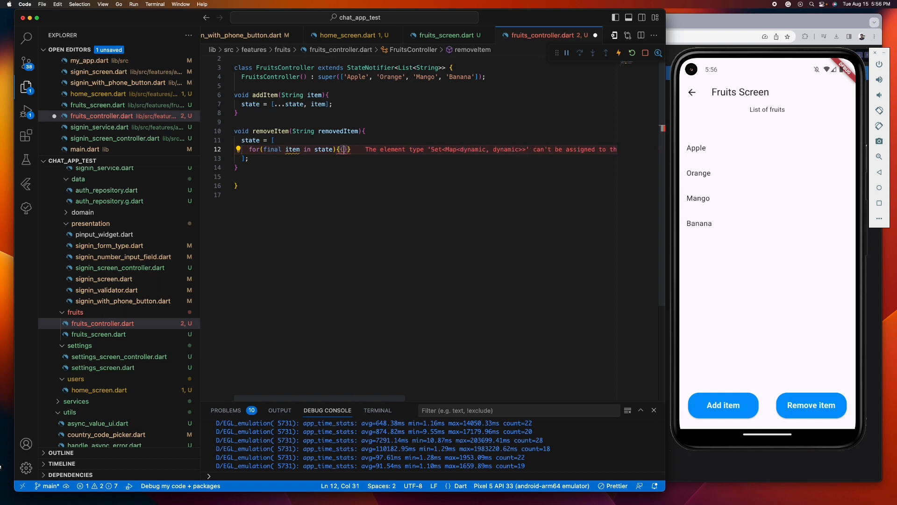
text(if(ite)
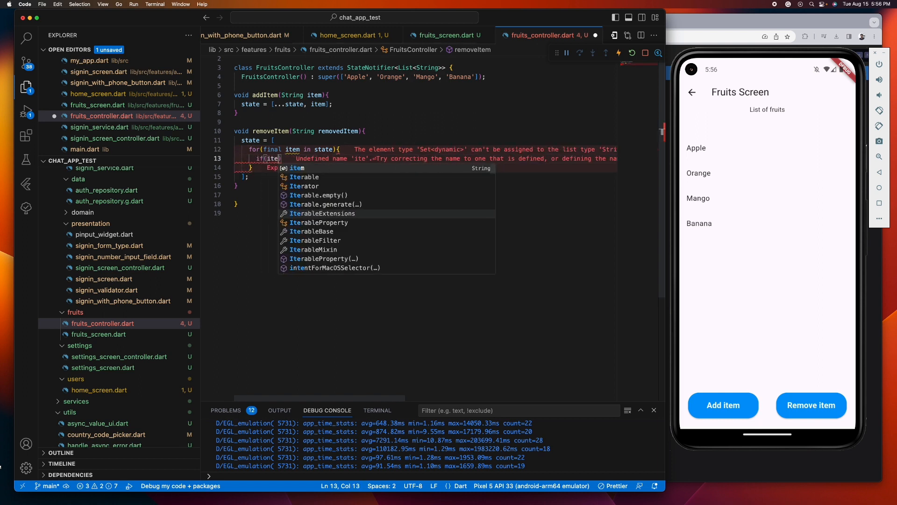
text(m != removedItem))
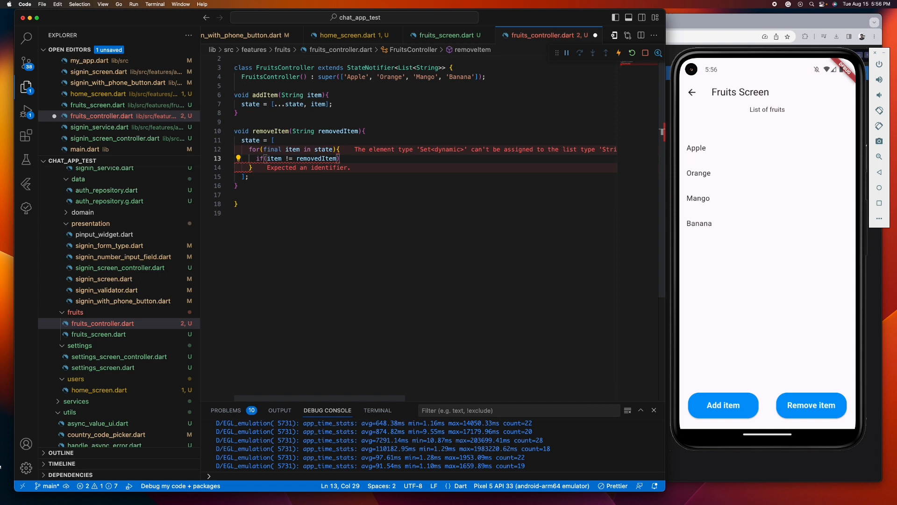
key(Backspace)
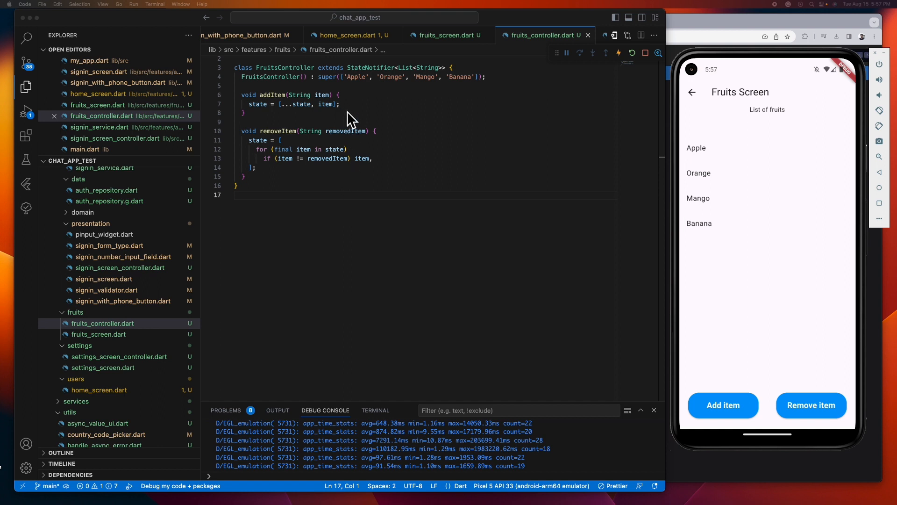
mouse_move(312, 114)
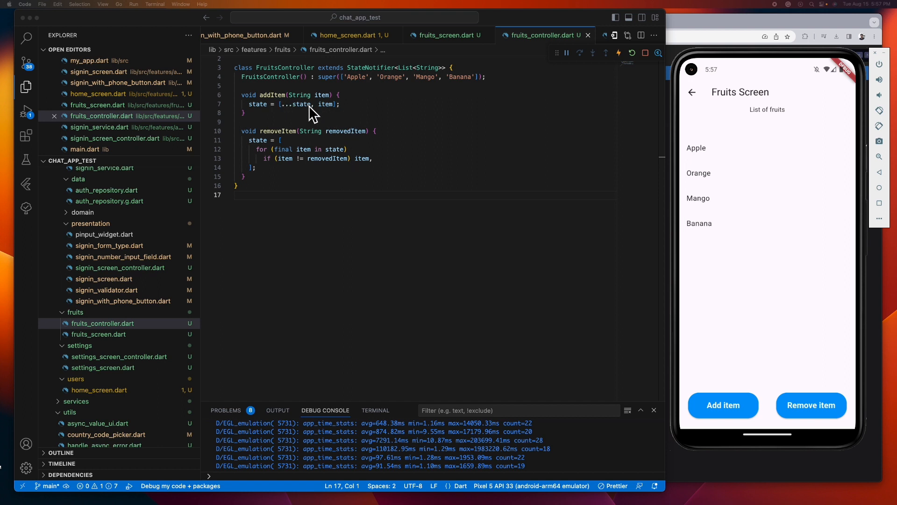
mouse_move(294, 118)
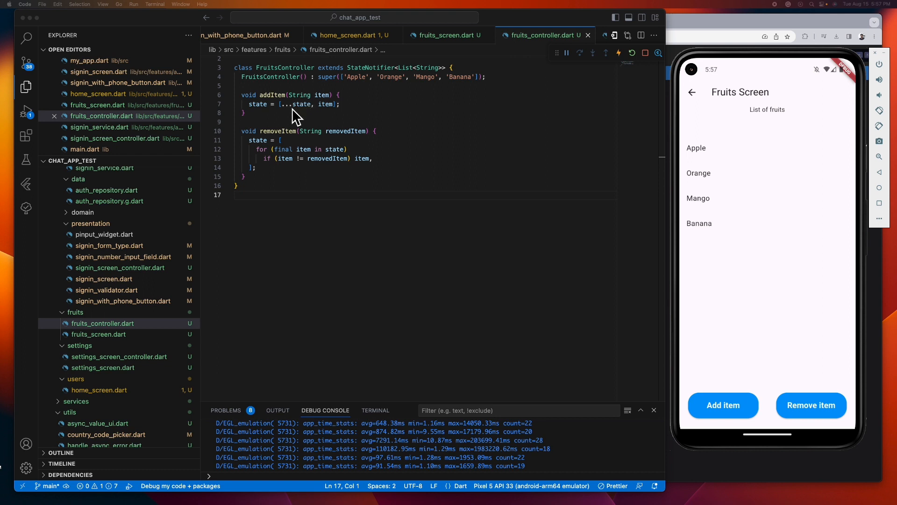
mouse_move(327, 110)
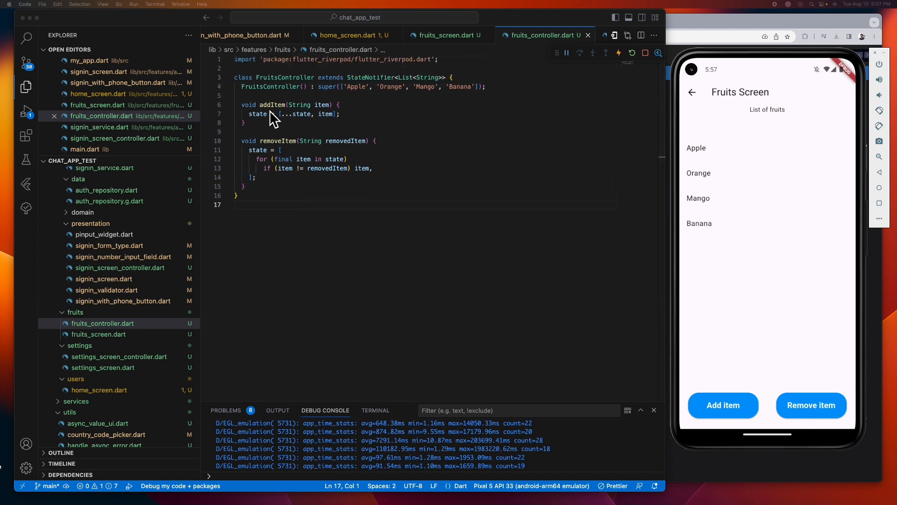
mouse_move(345, 138)
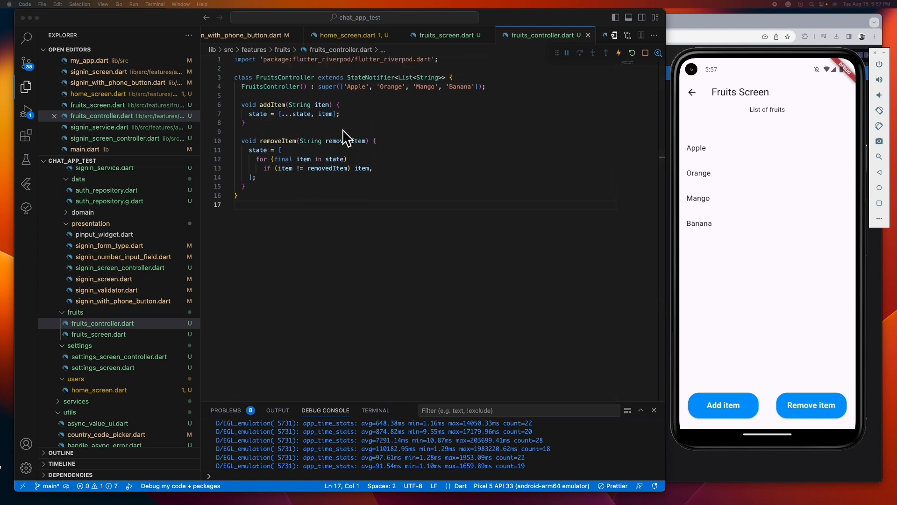
mouse_move(372, 135)
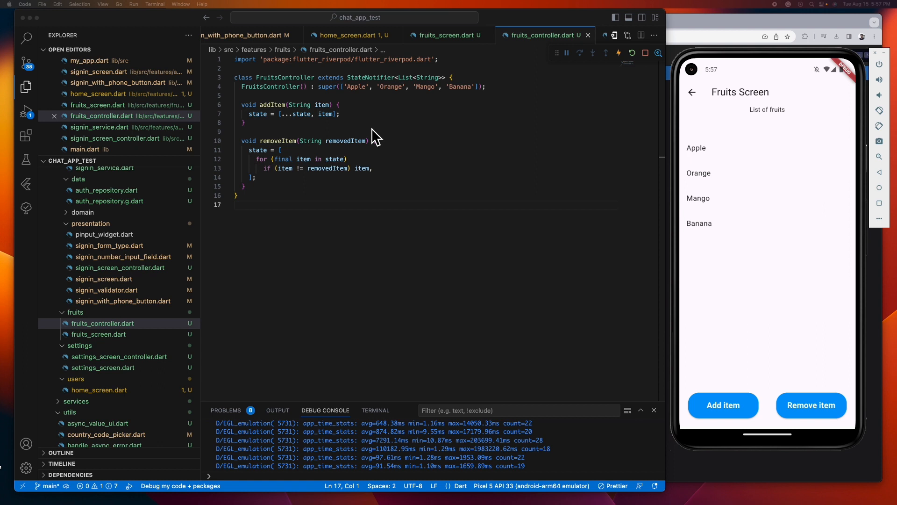
mouse_move(382, 94)
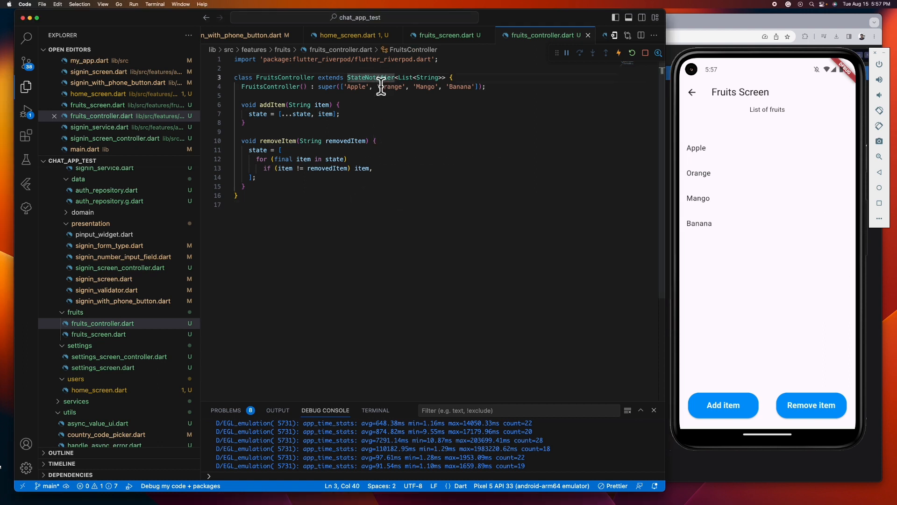
mouse_move(371, 77)
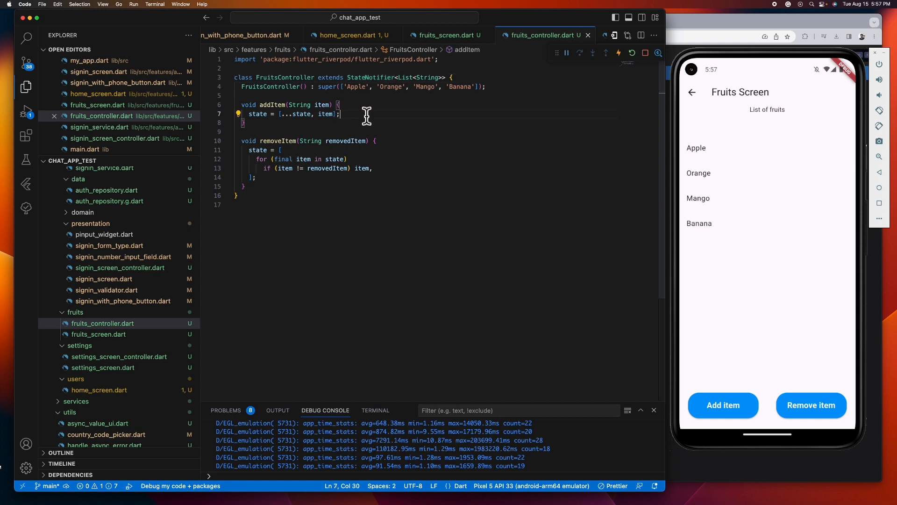
mouse_move(369, 122)
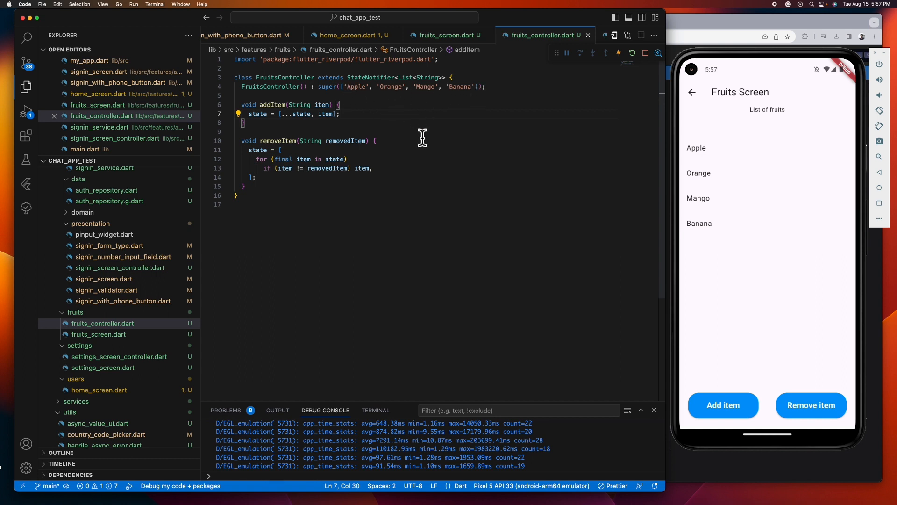
mouse_move(401, 137)
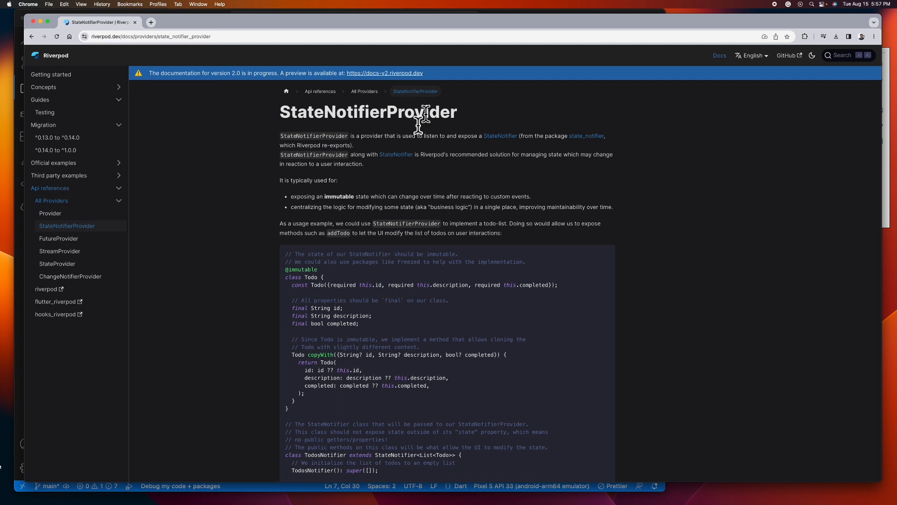
Go to the ChangeNotifierProvider page from the Riverpod docs sidebar
click(70, 276)
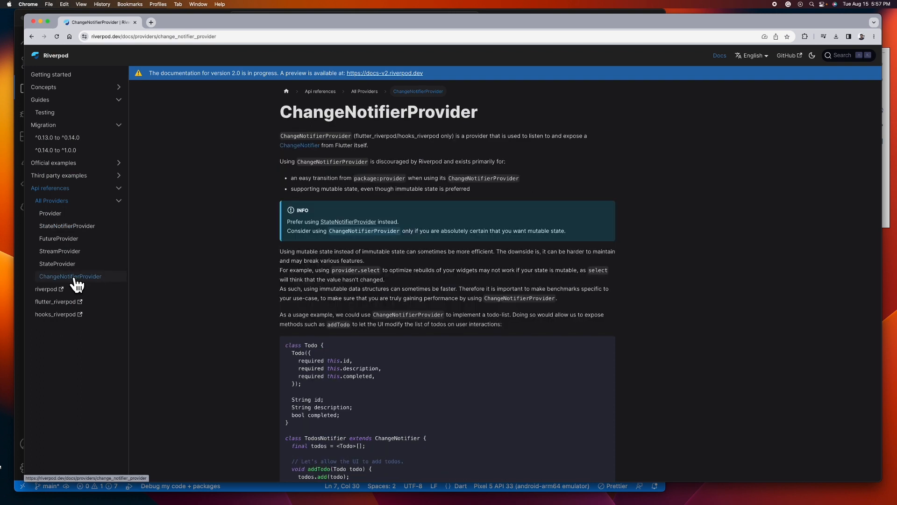
mouse_move(573, 318)
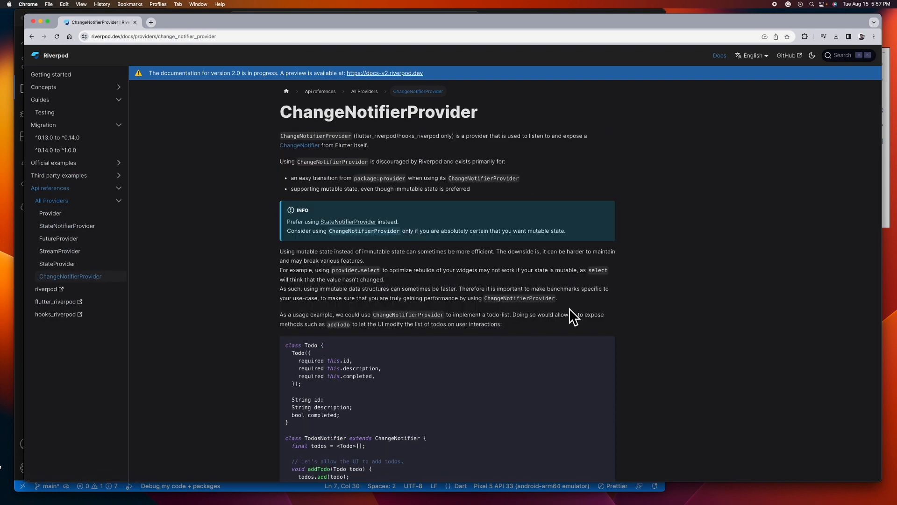
mouse_move(656, 322)
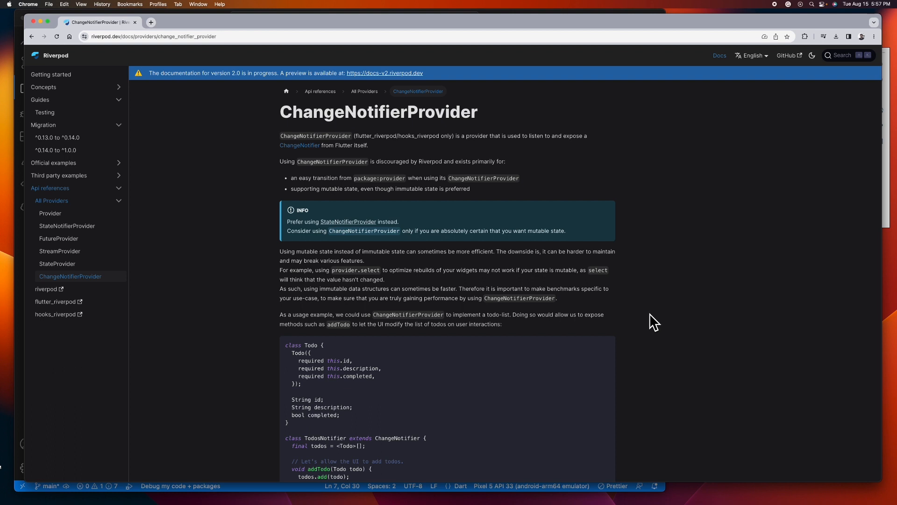
mouse_move(638, 322)
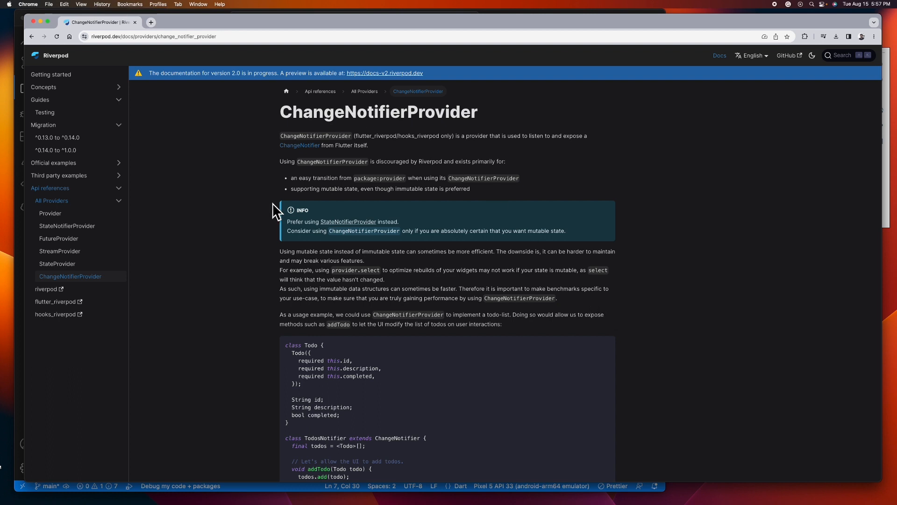
mouse_move(366, 256)
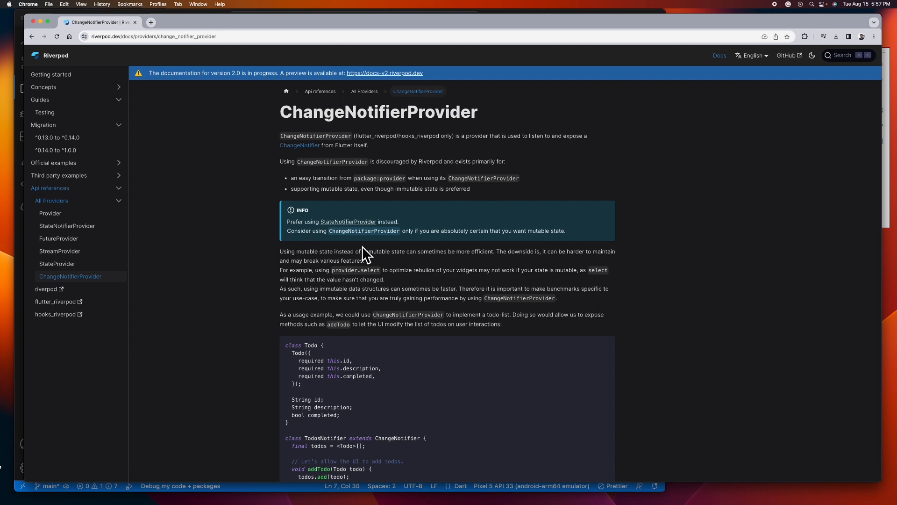
mouse_move(570, 296)
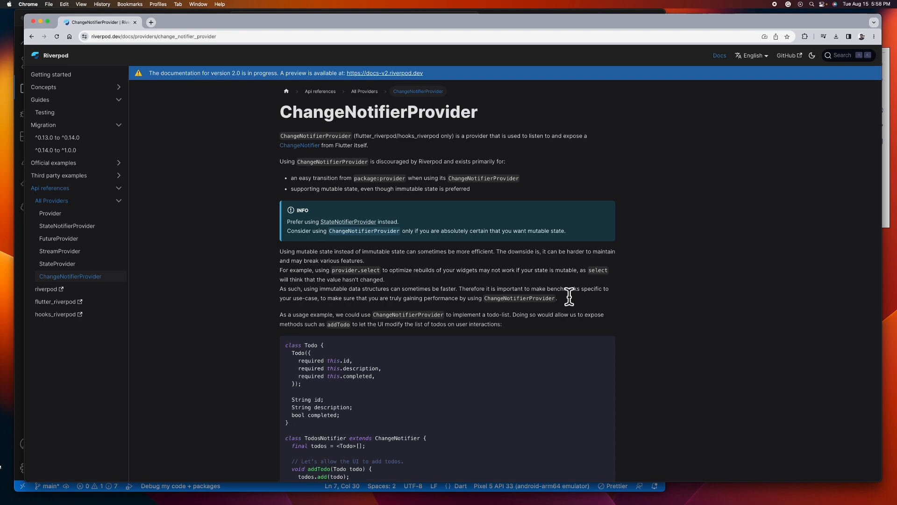
mouse_move(597, 303)
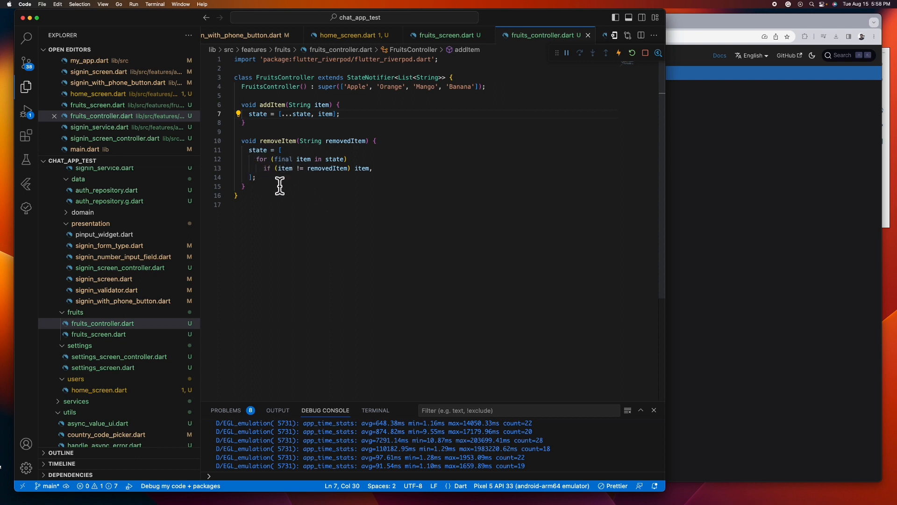
mouse_move(354, 185)
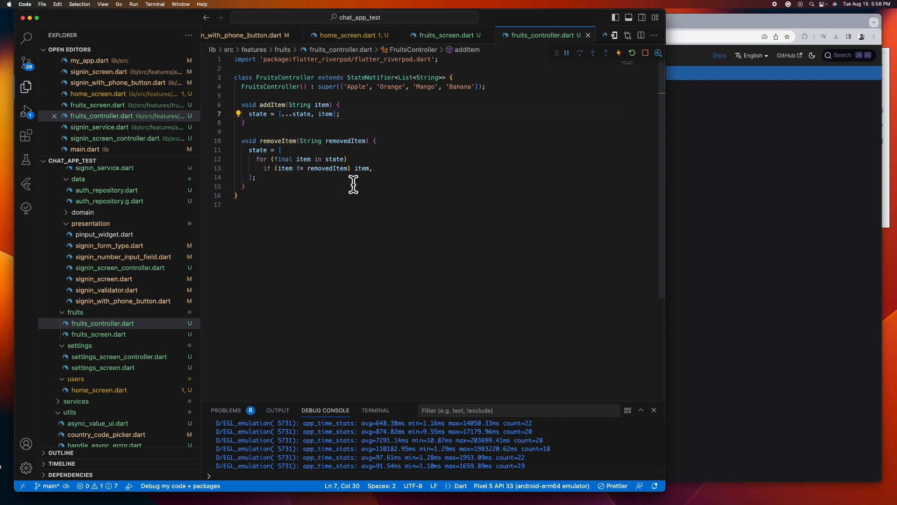
mouse_move(371, 176)
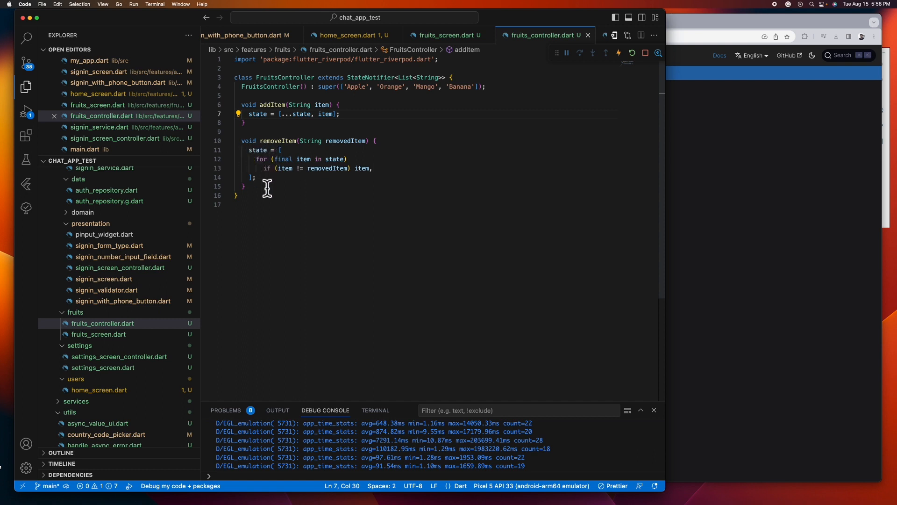
mouse_move(314, 215)
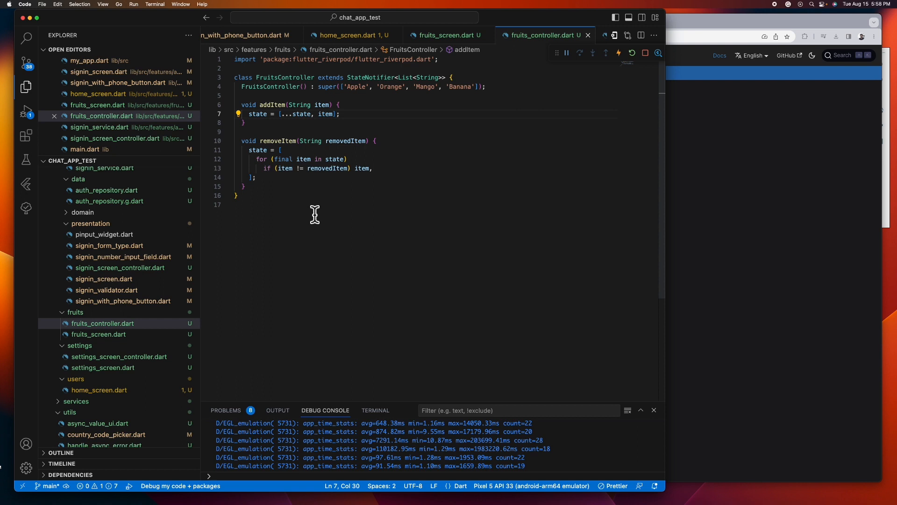
mouse_move(249, 188)
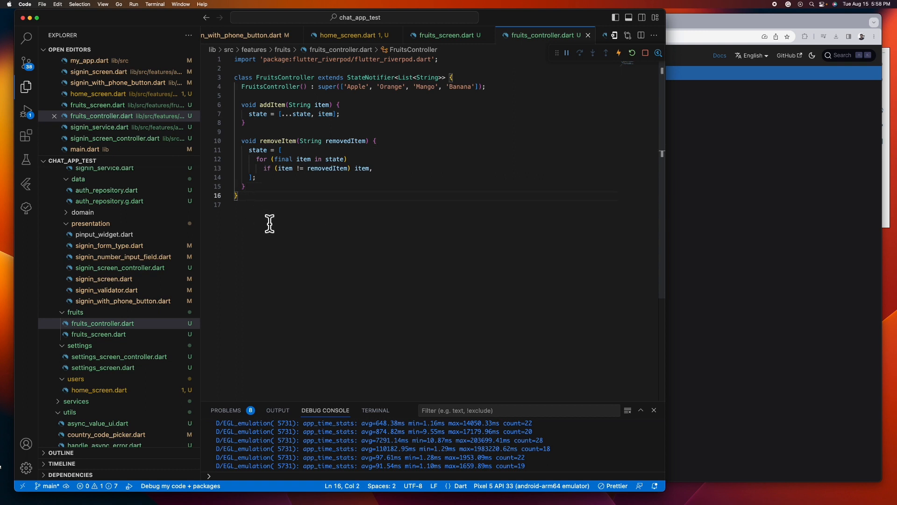
mouse_move(307, 243)
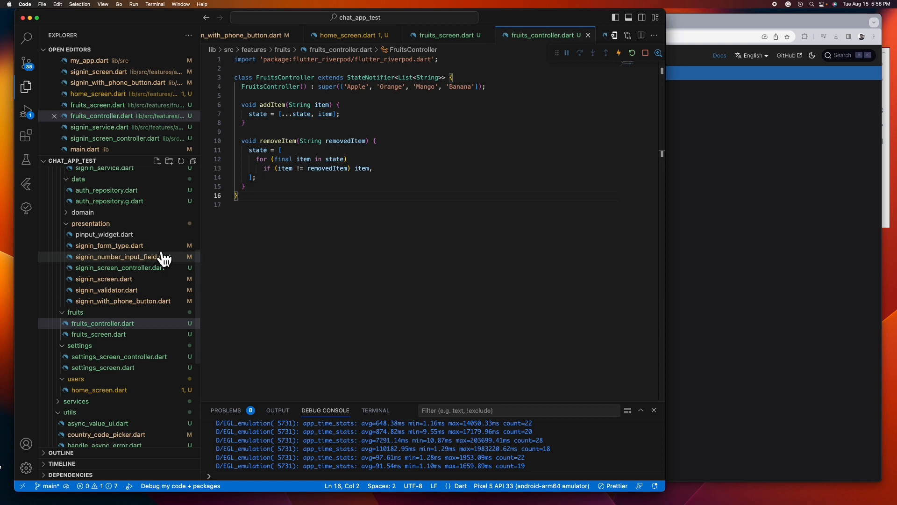
Declare final fruitsControllerProvider = StateNotifierProvider<FruitsController, List<String>> returning FruitsController()
text(final fr)
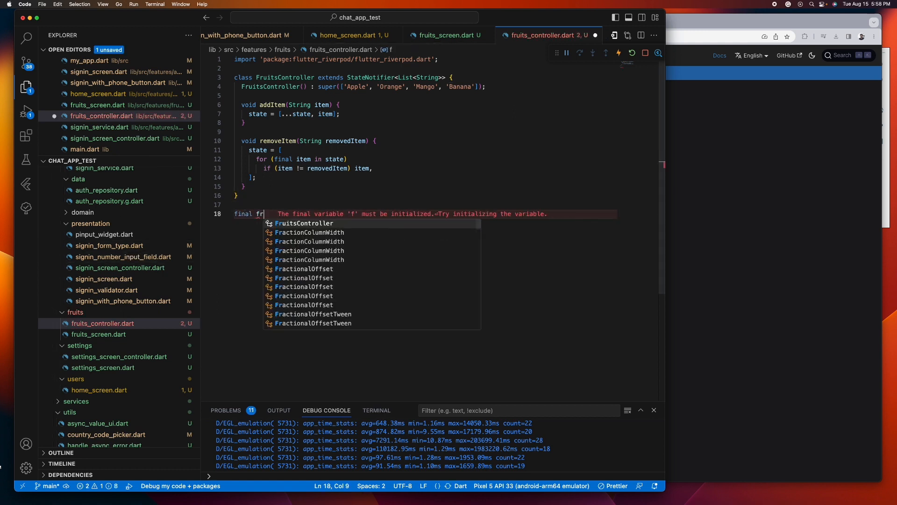
text(uitsControllerProvider = StateNo)
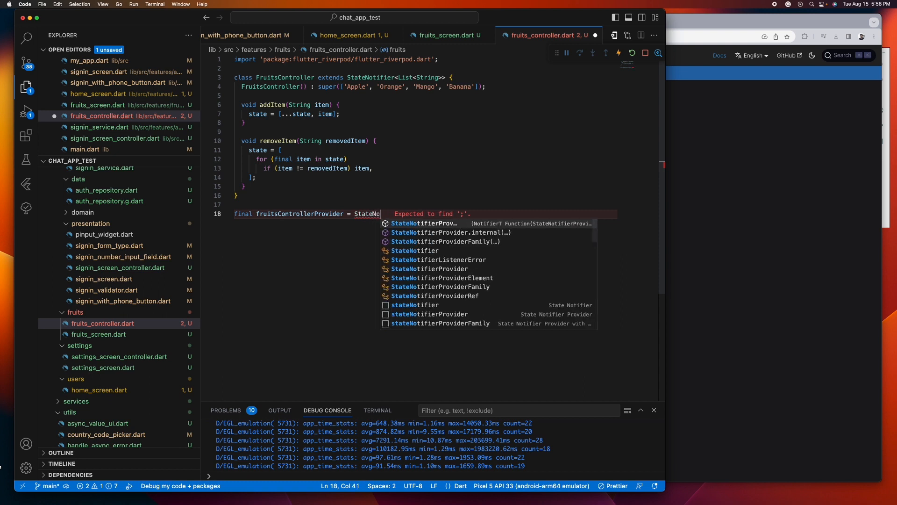
text(Provider<Fr)
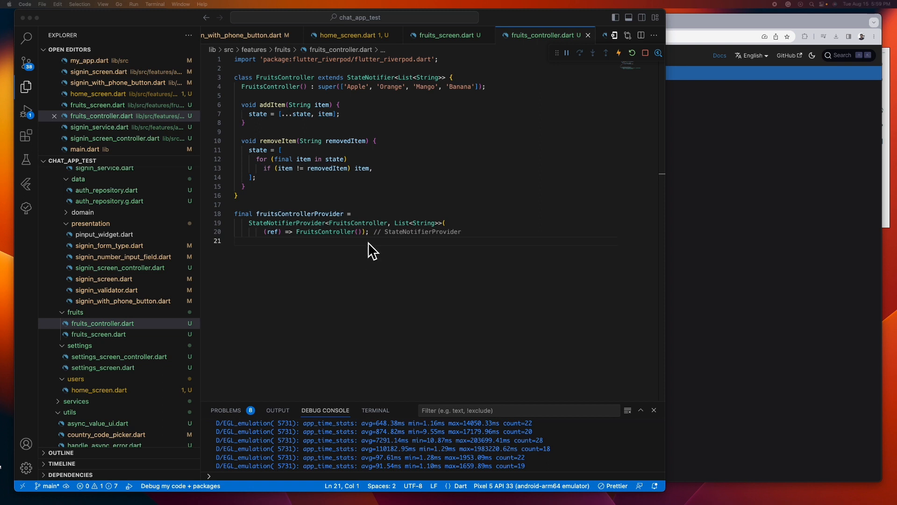
mouse_move(355, 226)
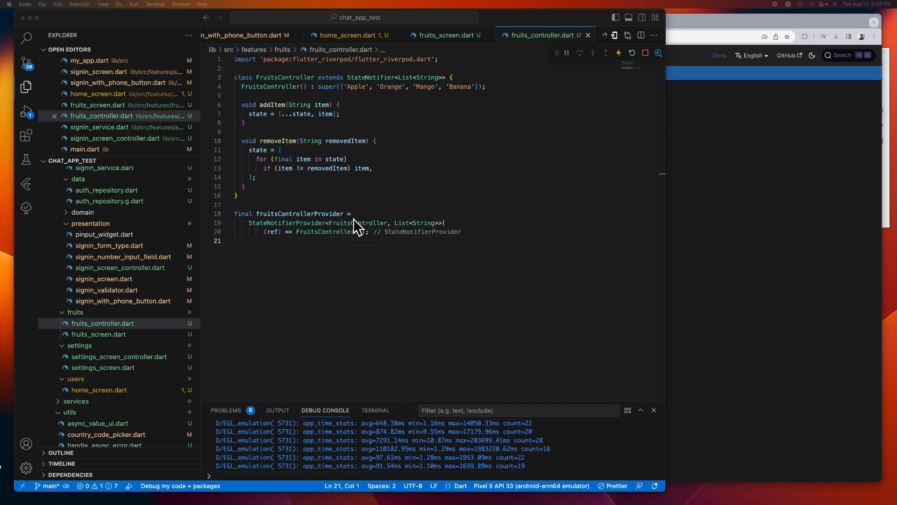
mouse_move(348, 231)
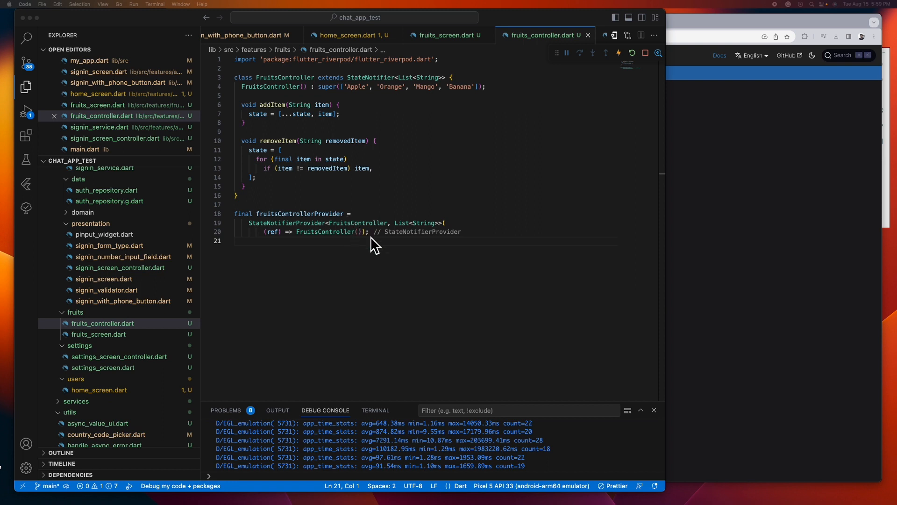
mouse_move(434, 229)
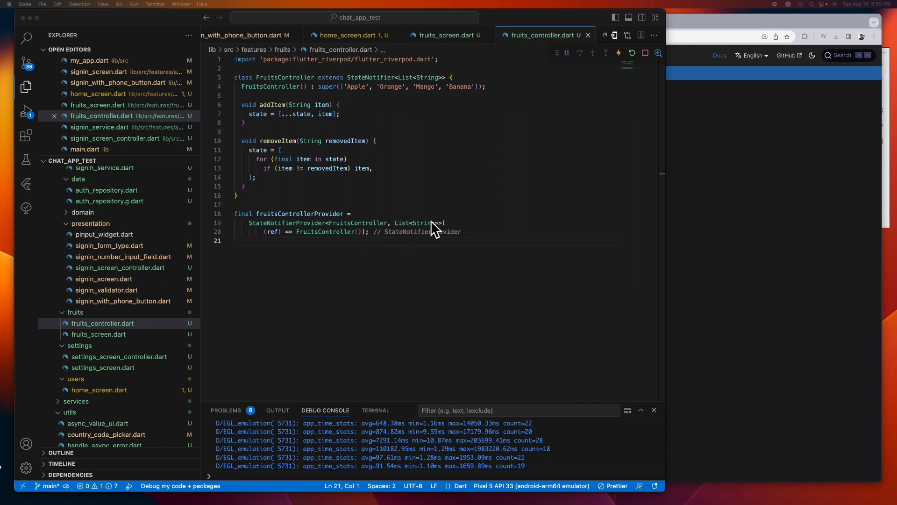
mouse_move(404, 81)
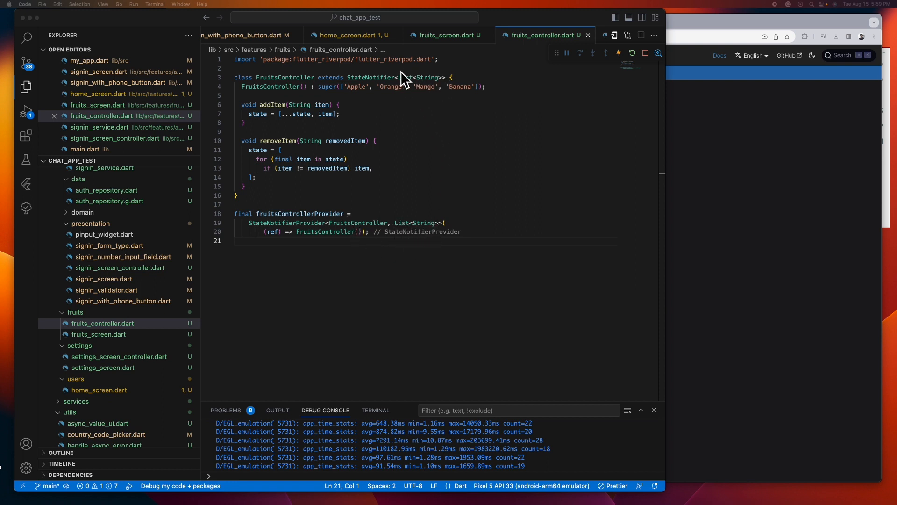
mouse_move(423, 204)
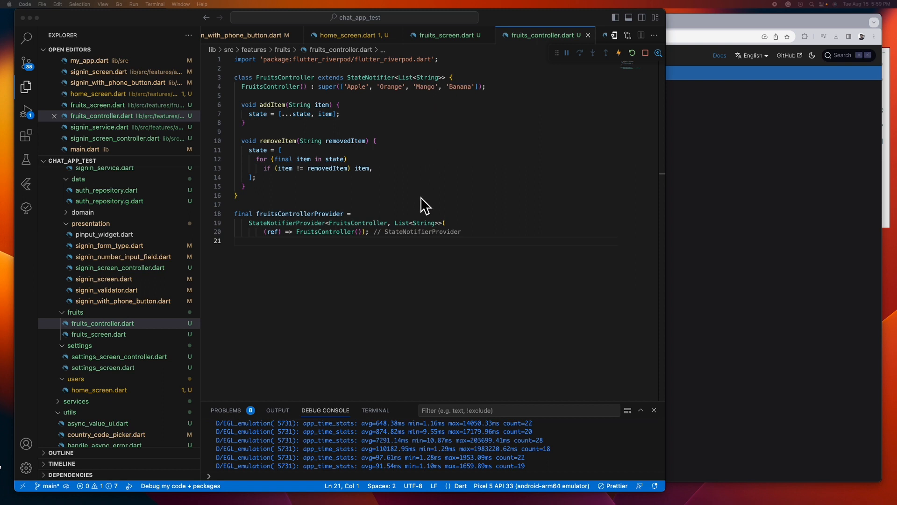
mouse_move(300, 237)
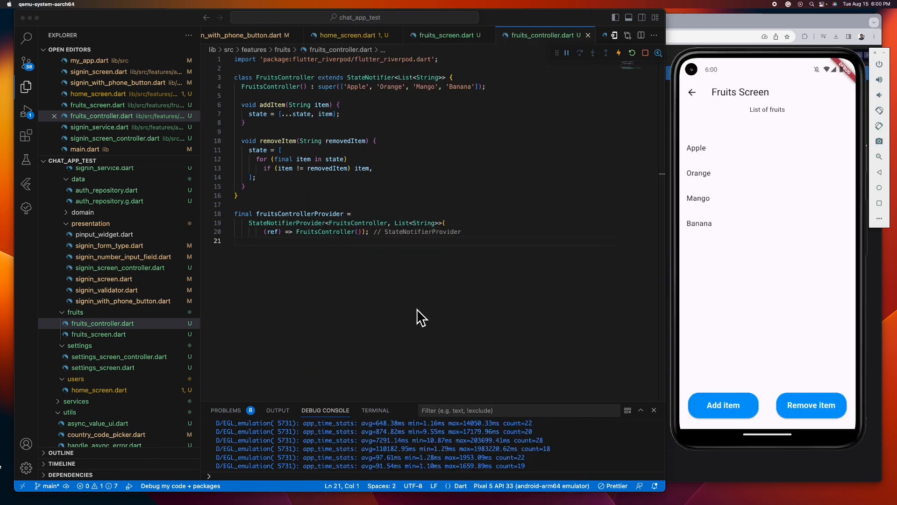
mouse_move(469, 314)
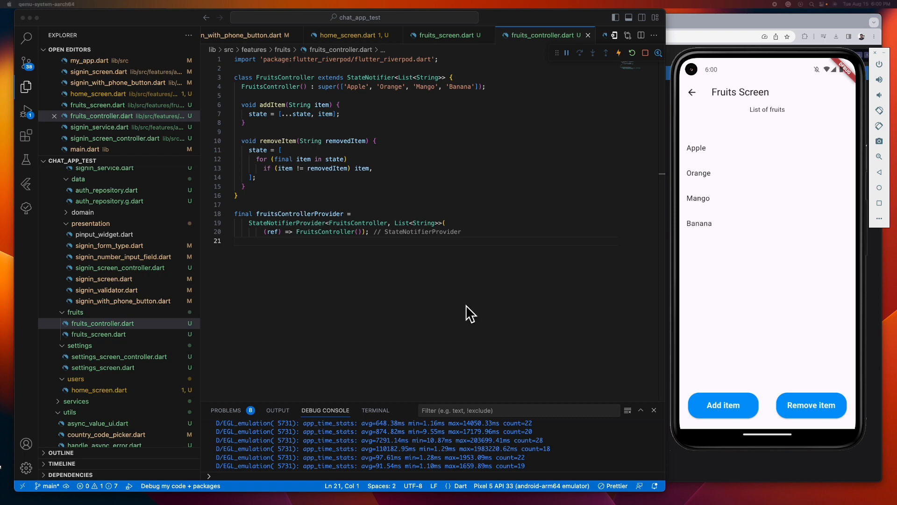
Switch the editor to fruits_screen.dart showing the hardcoded fruits list
click(446, 34)
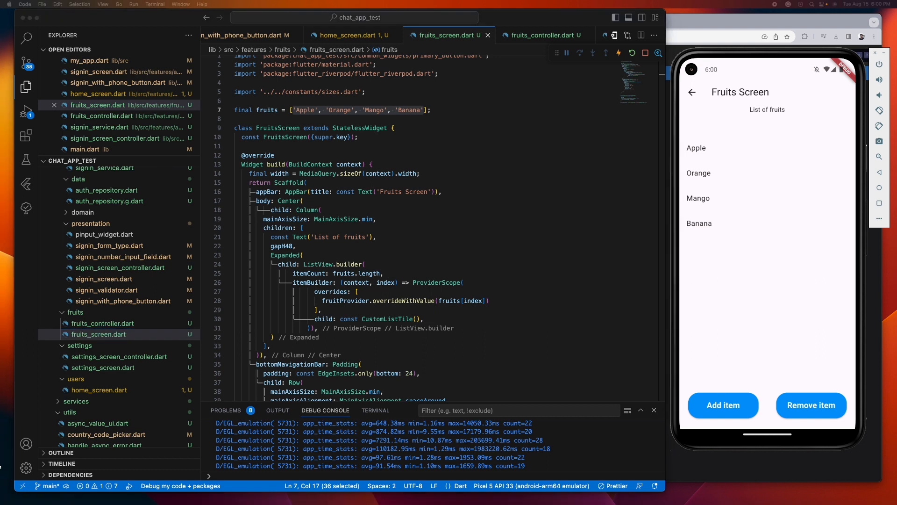
mouse_move(454, 197)
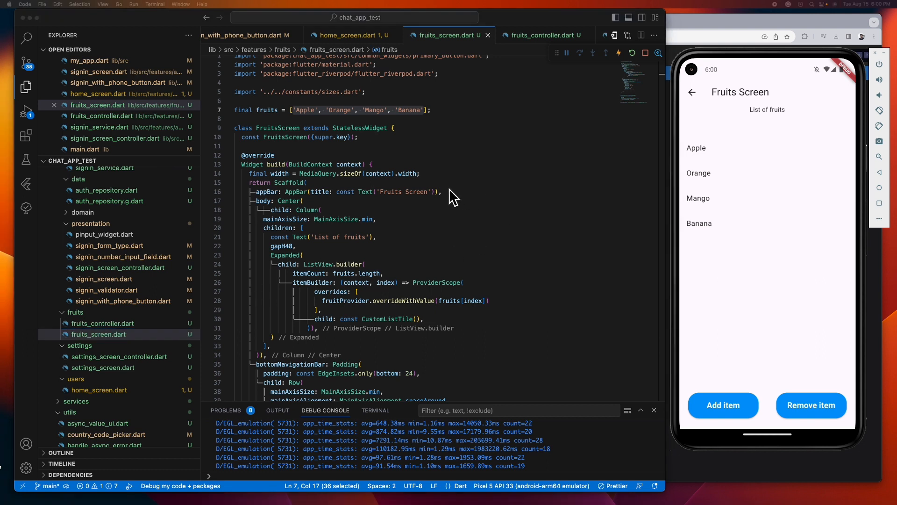
mouse_move(372, 139)
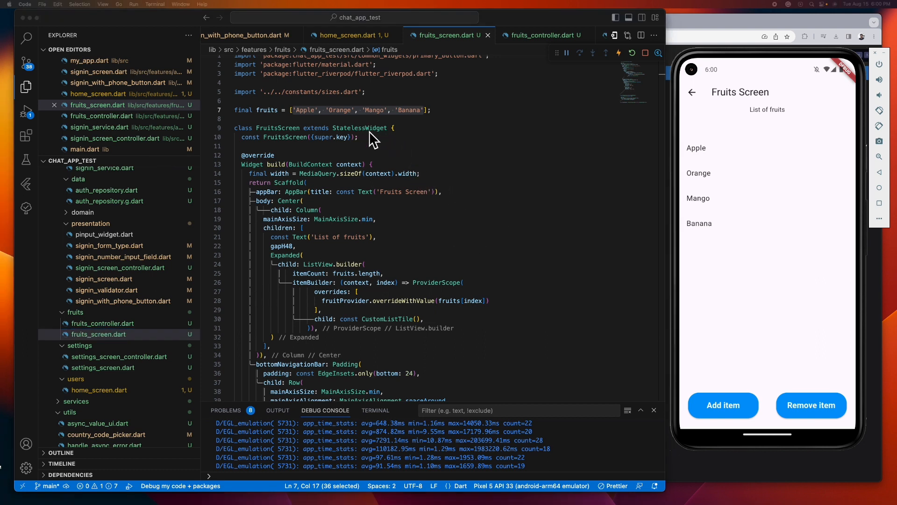
mouse_move(394, 163)
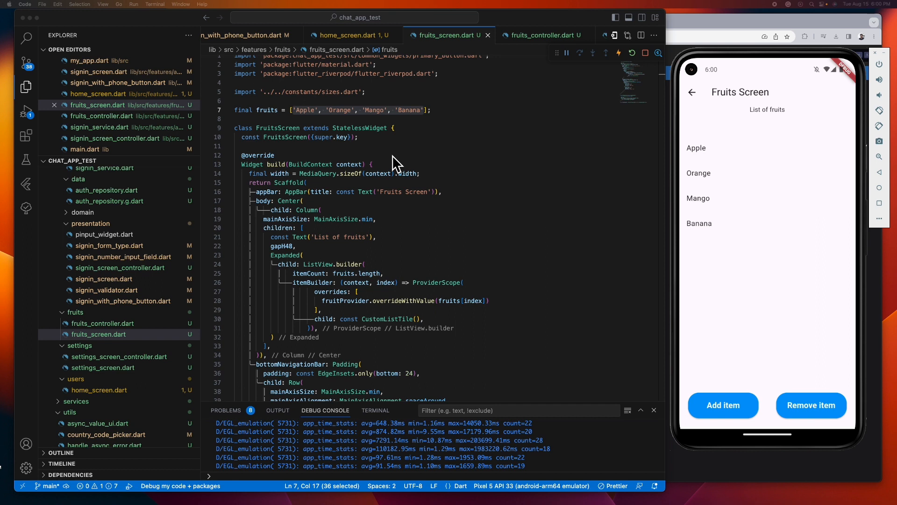
mouse_move(399, 171)
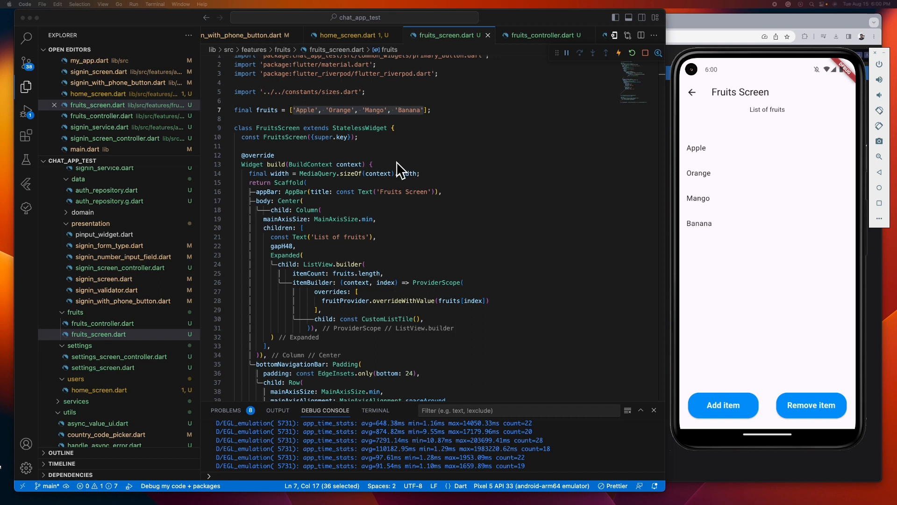
mouse_move(356, 141)
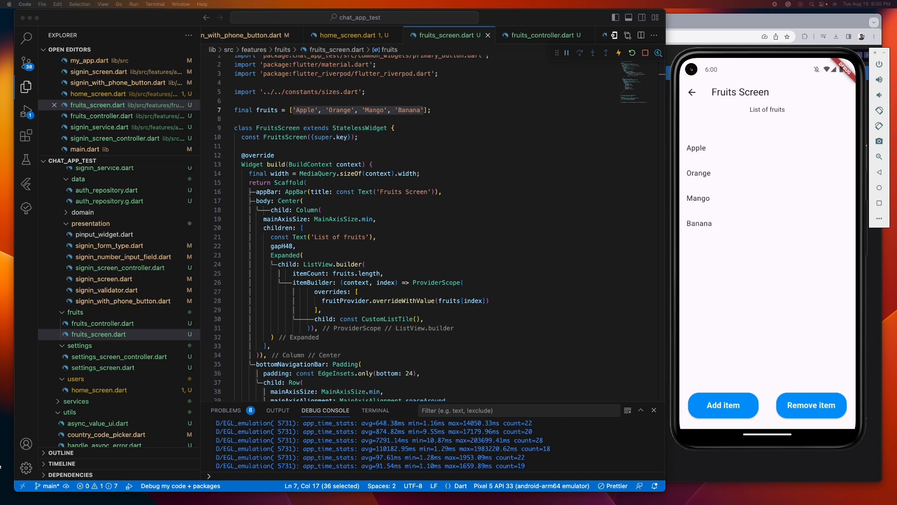
Change FruitsScreen to ConsumerWidget and add final fruits = ref.watch(fruitsControllerProvider)
text(Consumer)
click(425, 164)
text(, WidgetRef re)
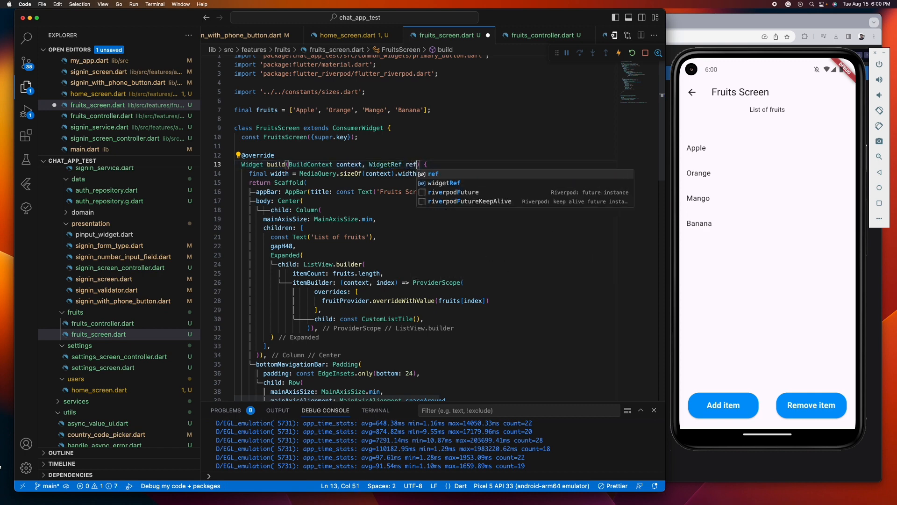
text(final)
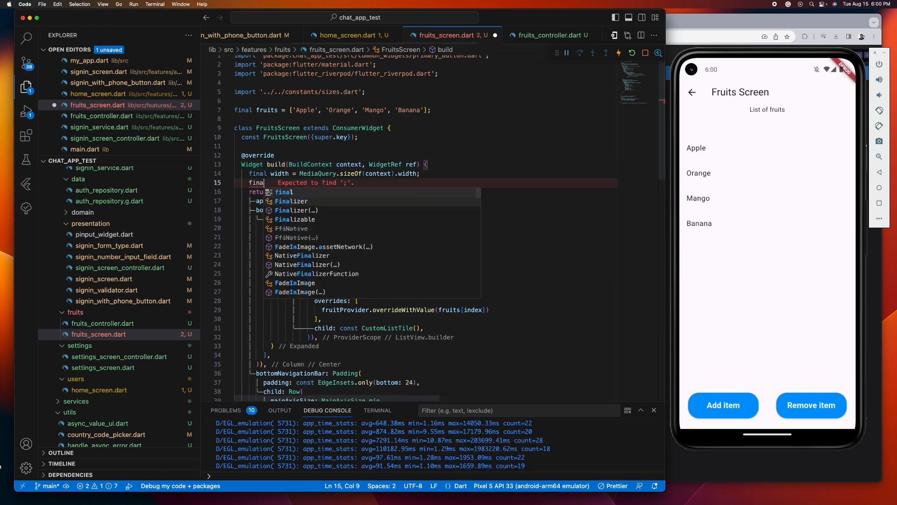
text(fruits = ref.watch(fruitsControllerProvider);)
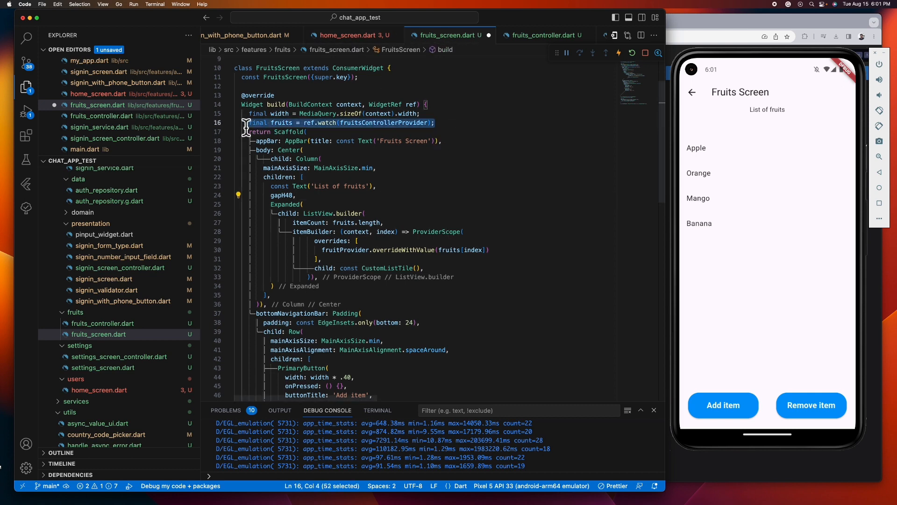
click(353, 34)
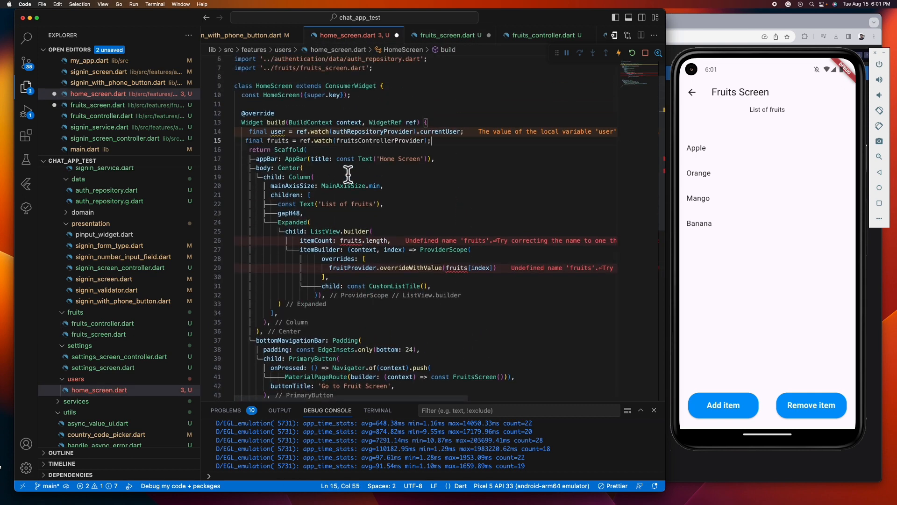
key(cmd+s)
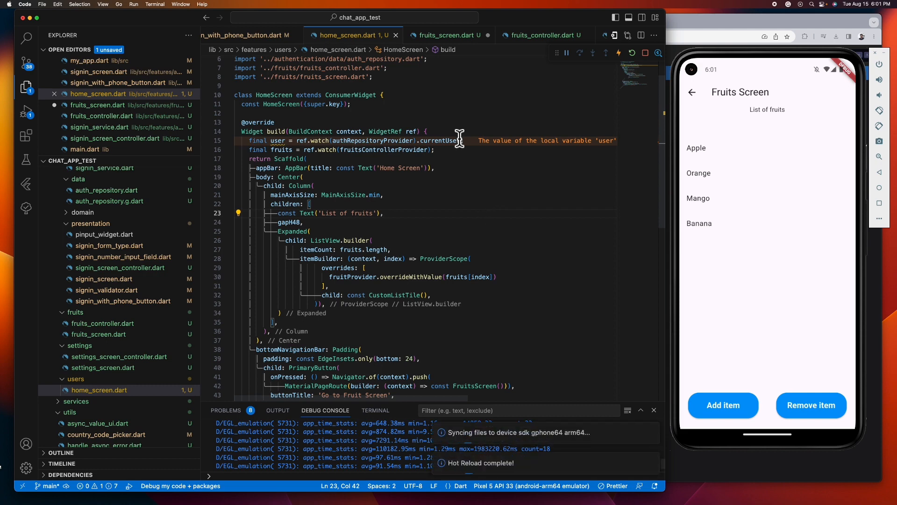
click(447, 34)
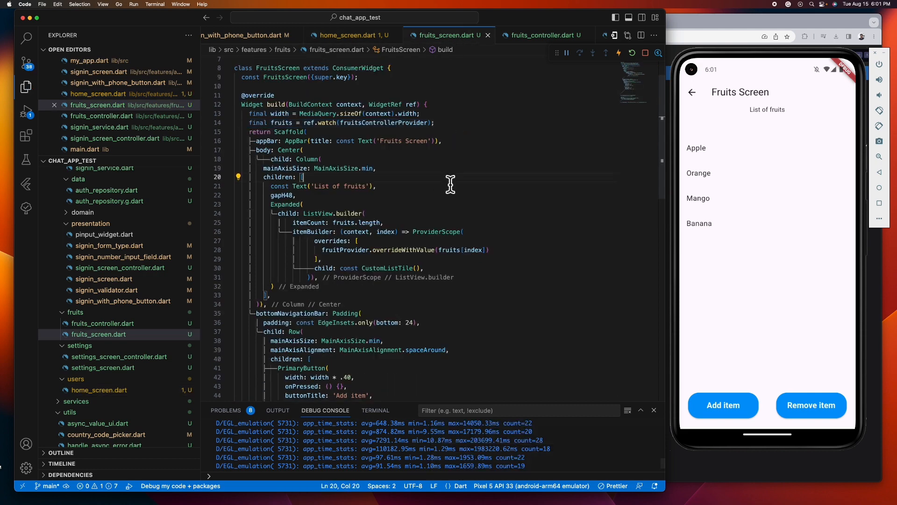
mouse_move(793, 126)
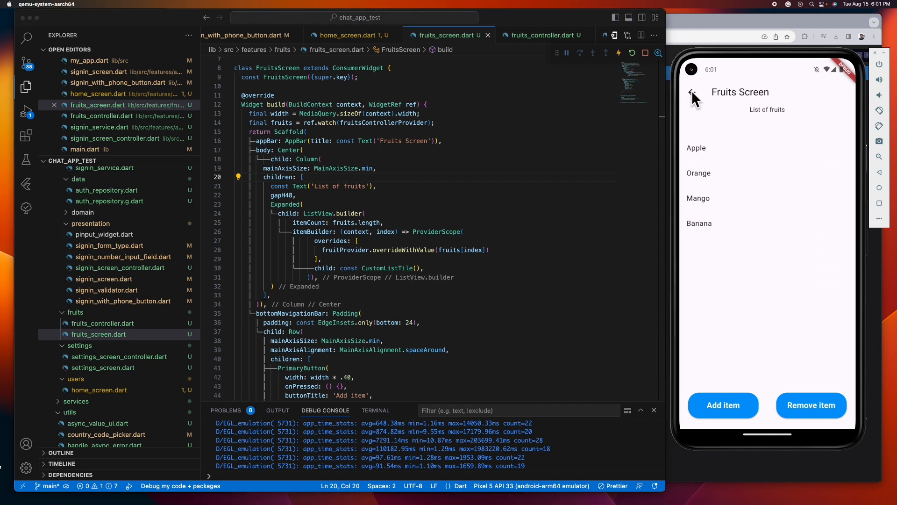
click(691, 93)
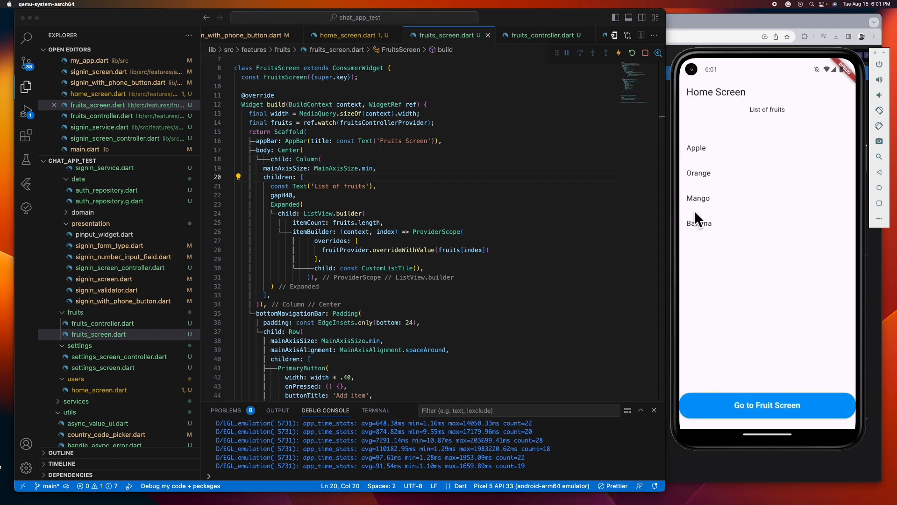
click(767, 404)
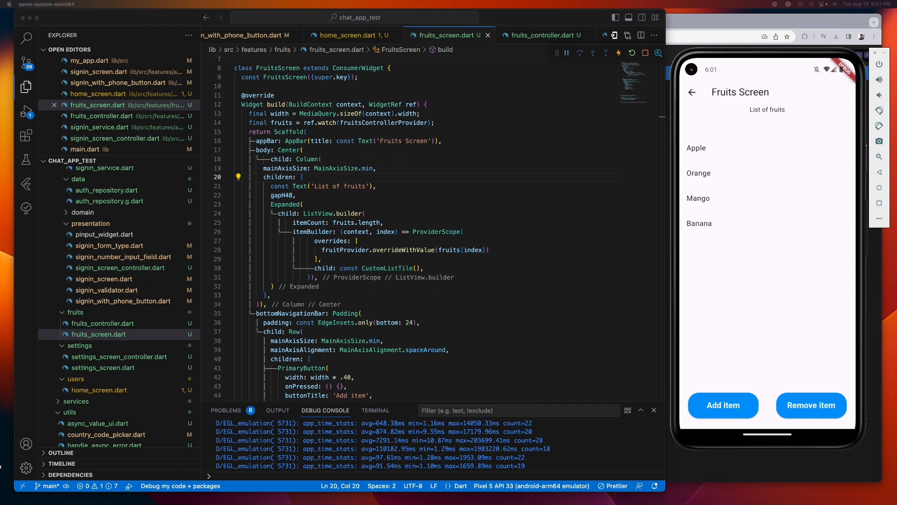
mouse_move(493, 254)
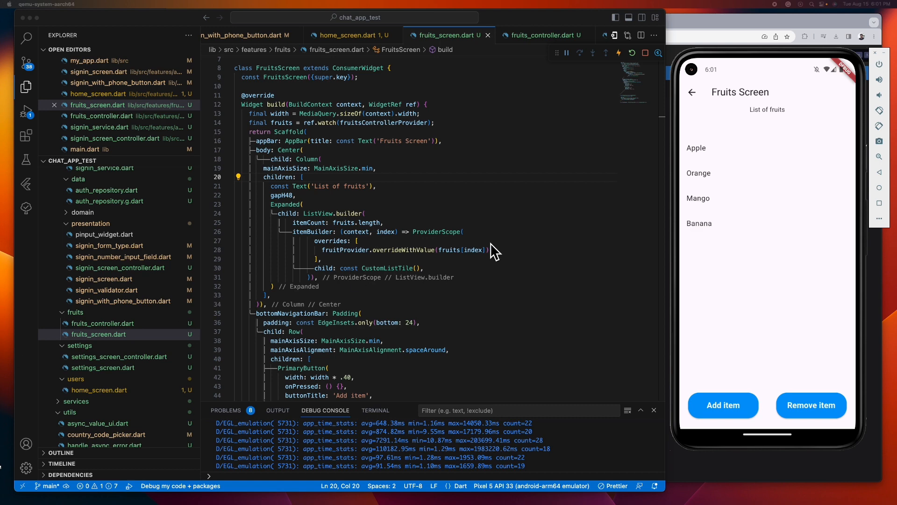
mouse_move(758, 273)
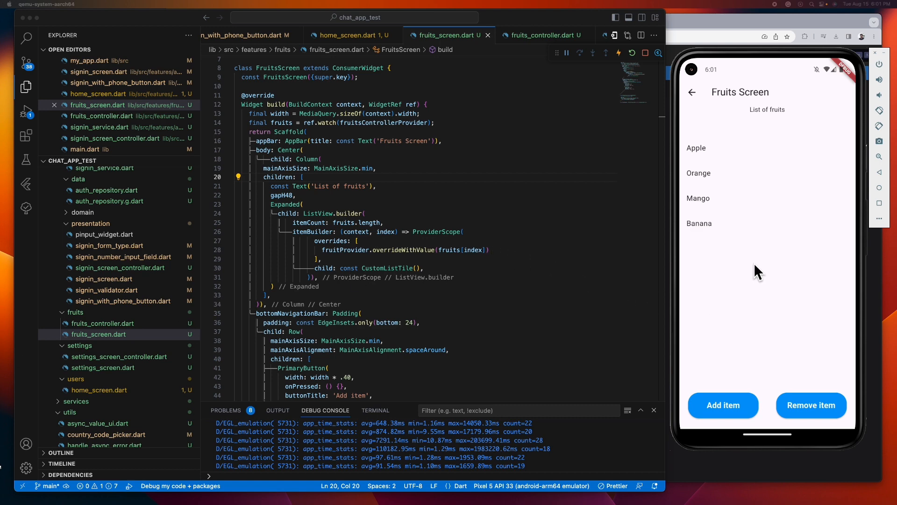
mouse_move(262, 353)
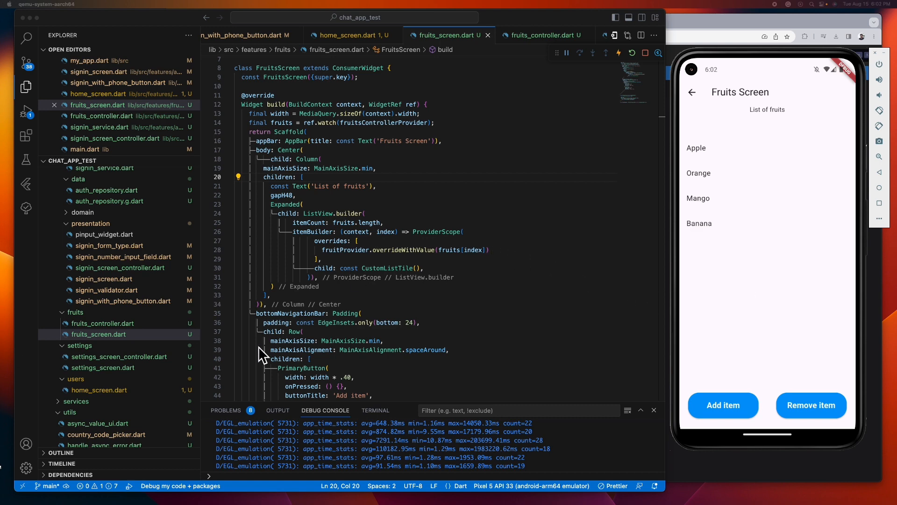
Make Add item's onPressed call ref.read(fruitsControllerProvider.notifier).addItem
scroll(down, 3)
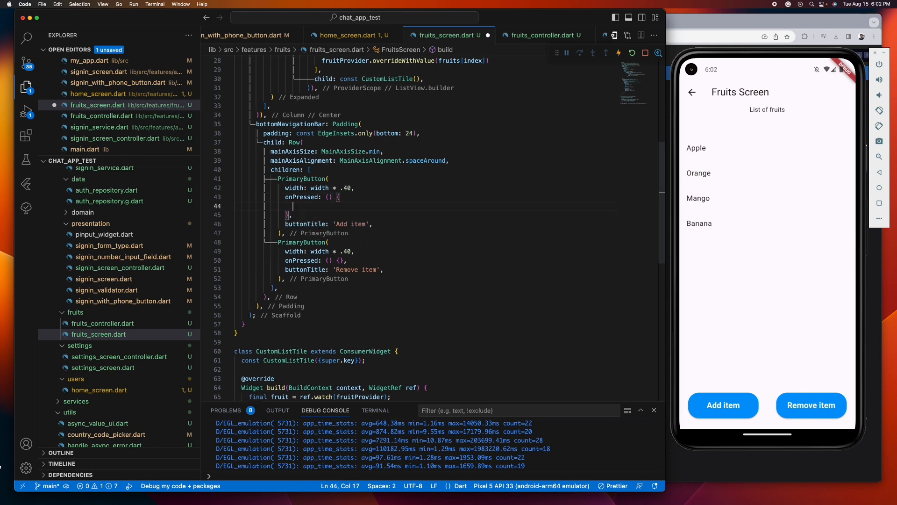
text(ref.read()
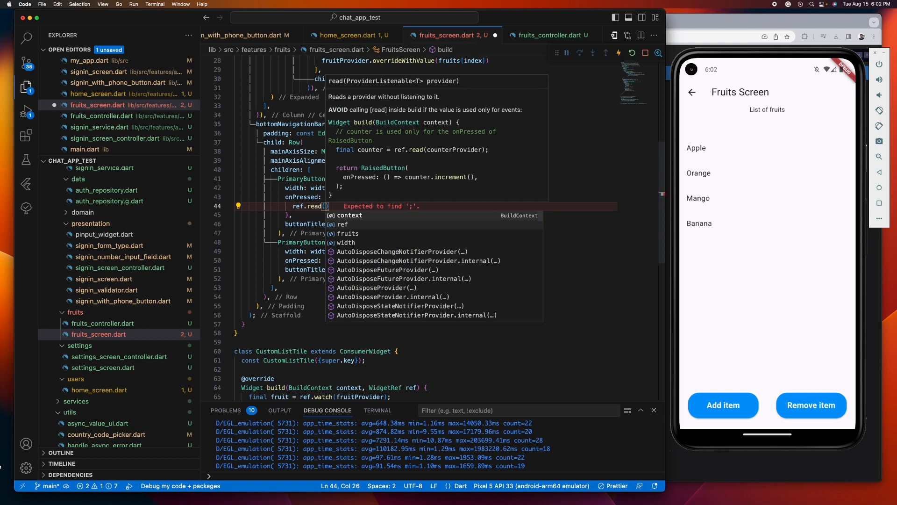
text(fruitsControllerProvider.notifier)
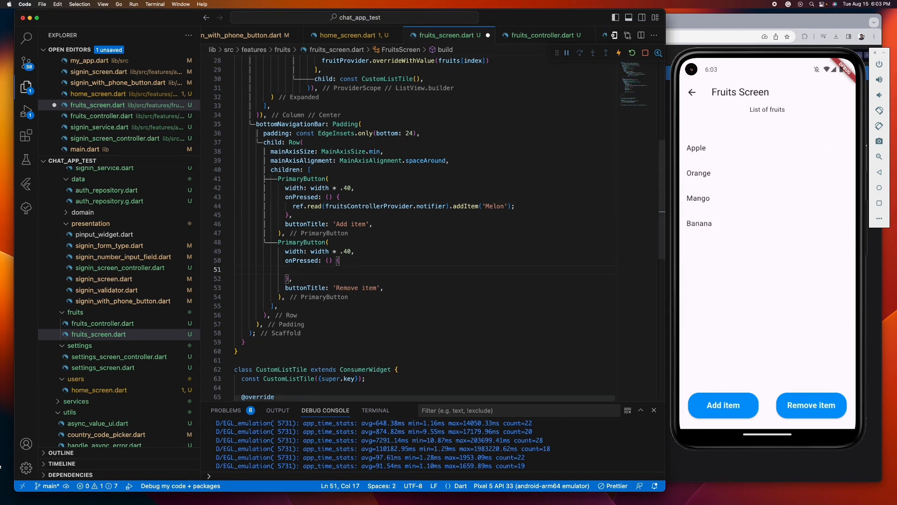
Make Remove item's onPressed call removeItem with 'Melon ${fruits.length - ...}'
text(ref.read)
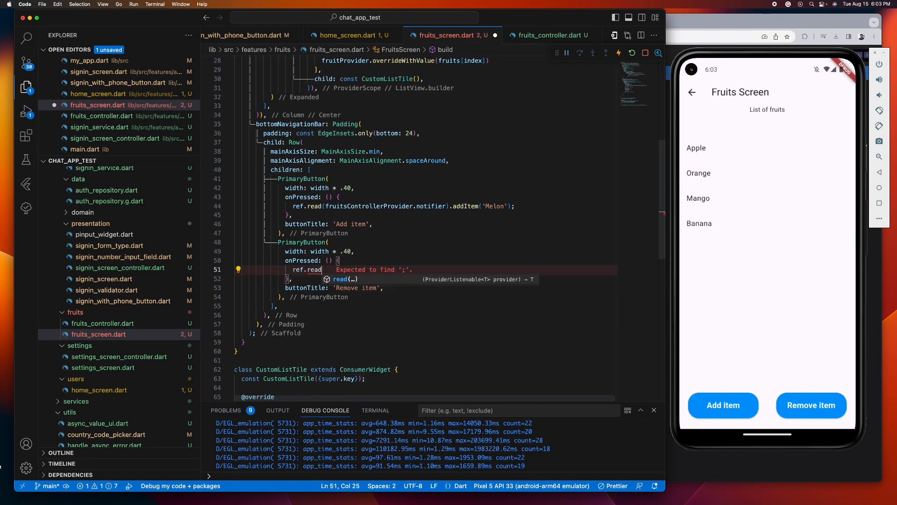
text(())
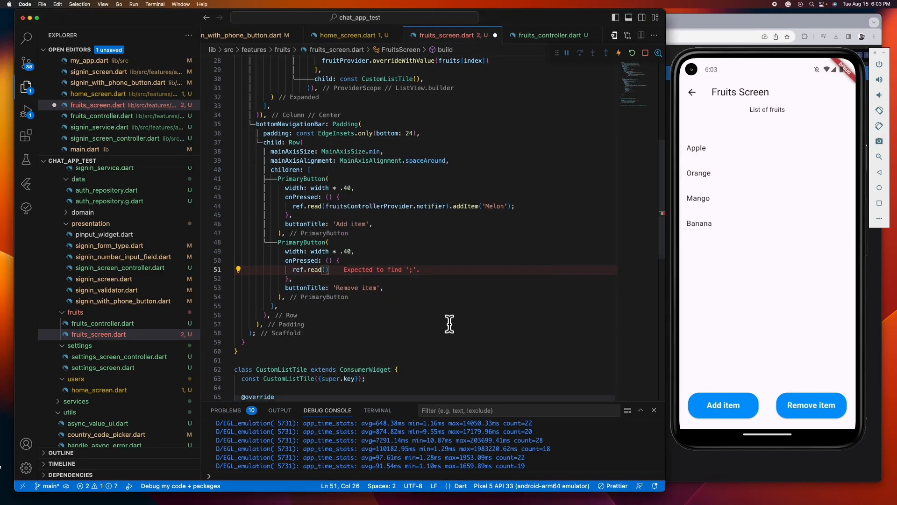
text(()
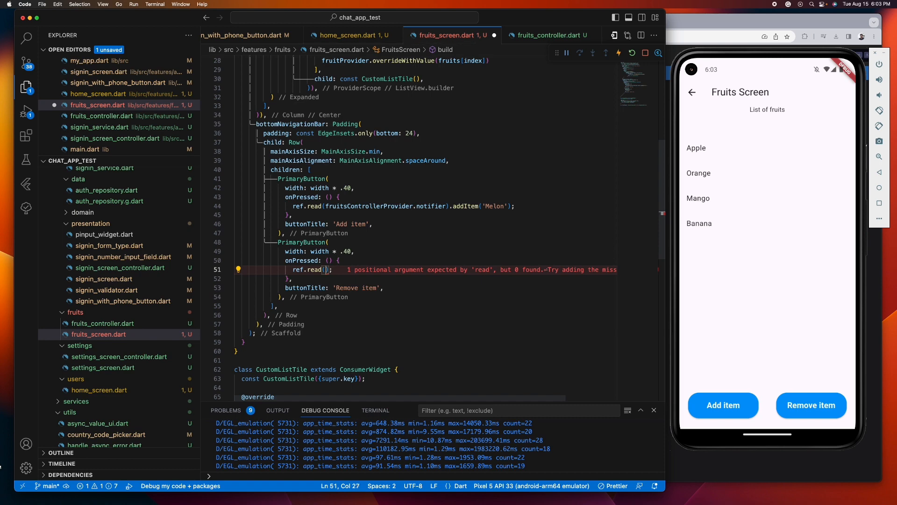
text(fruitsControllerProvider.notifier).removeItem(removedItem)
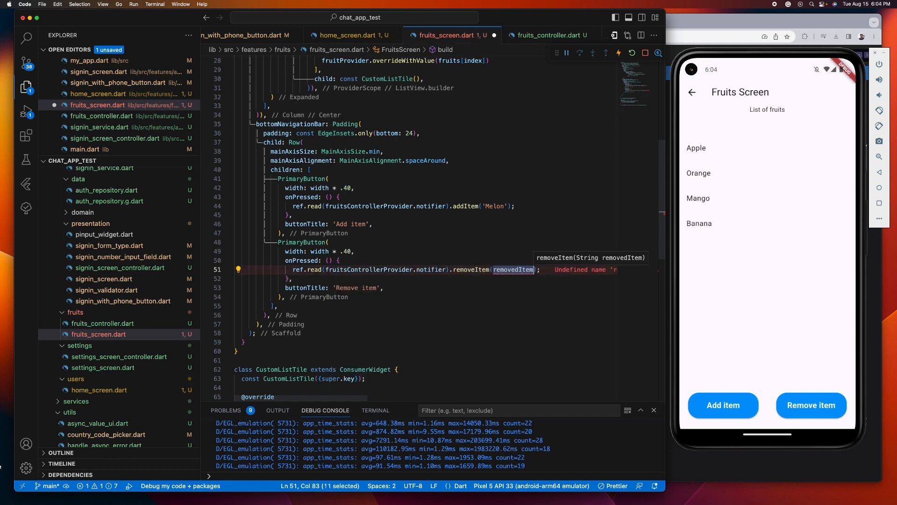
text('')
click(403, 206)
text( ${)
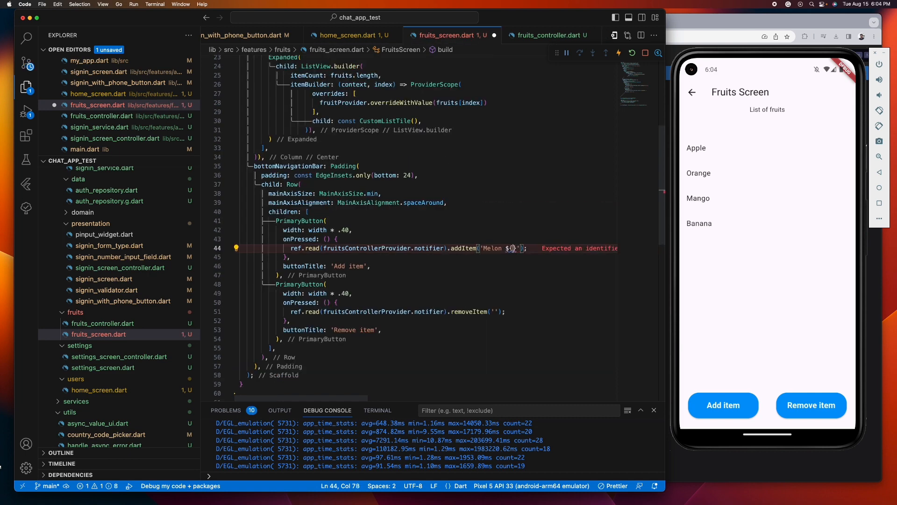
text(fruits.length)
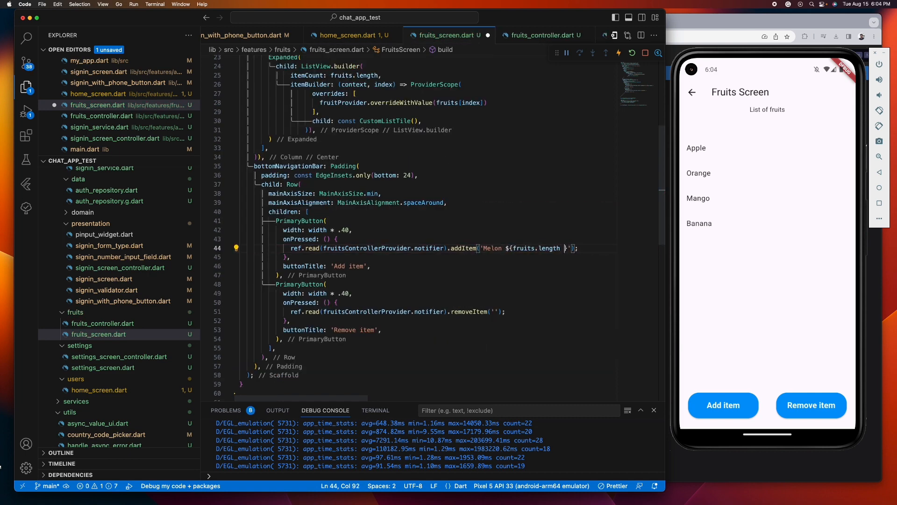
text(- 3}');)
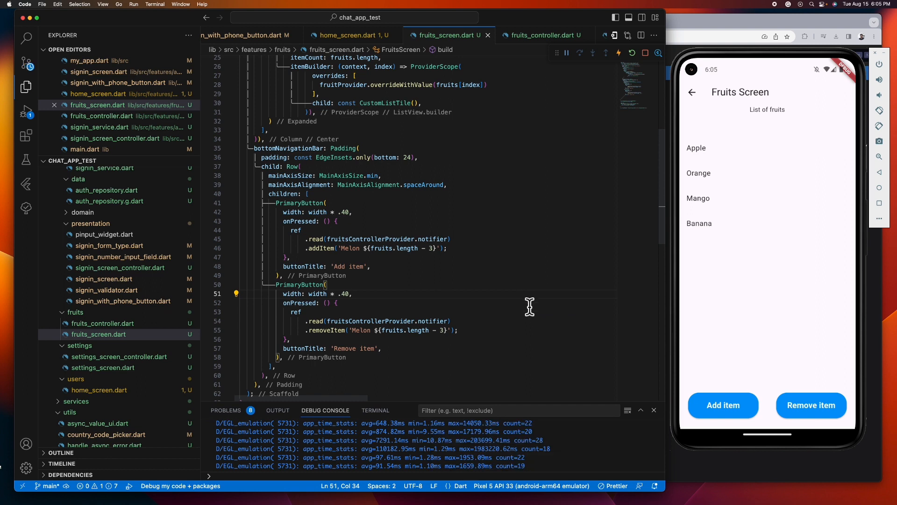
Tap Add item and Remove item in the emulator to grow and shrink the Melon entries
click(722, 404)
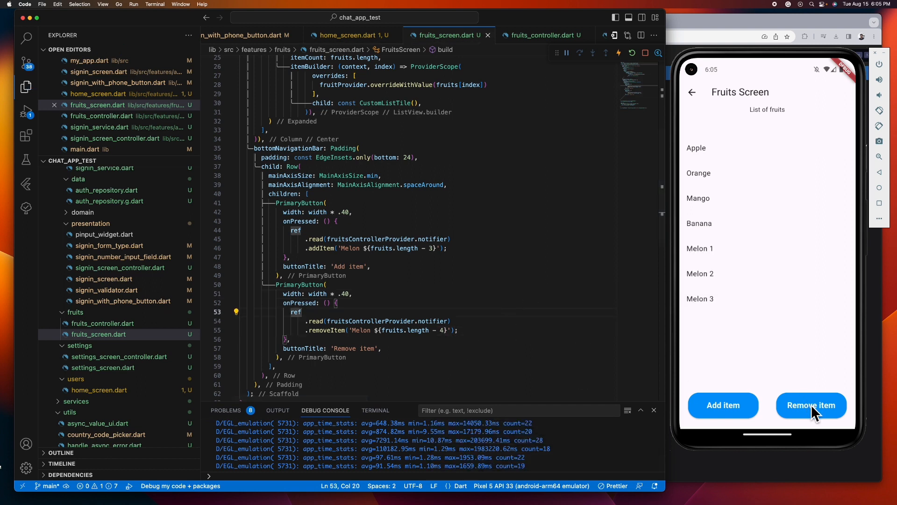
click(811, 405)
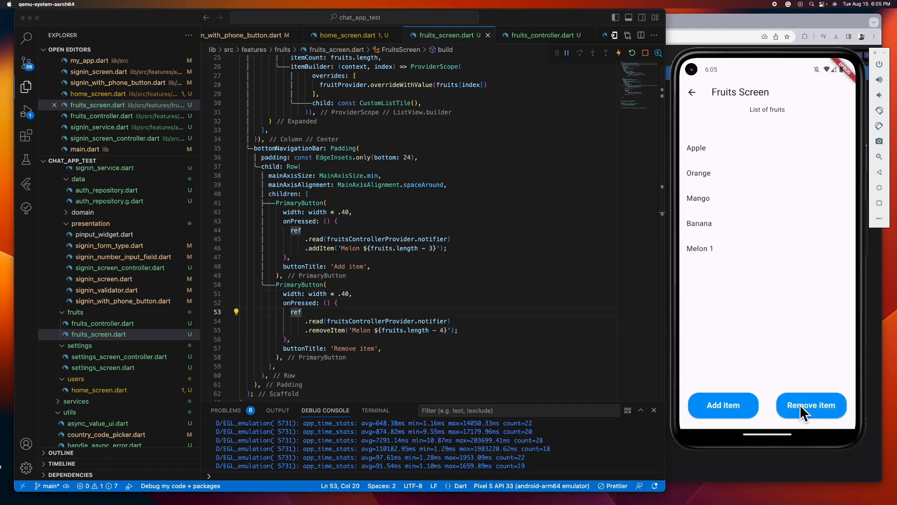
click(722, 404)
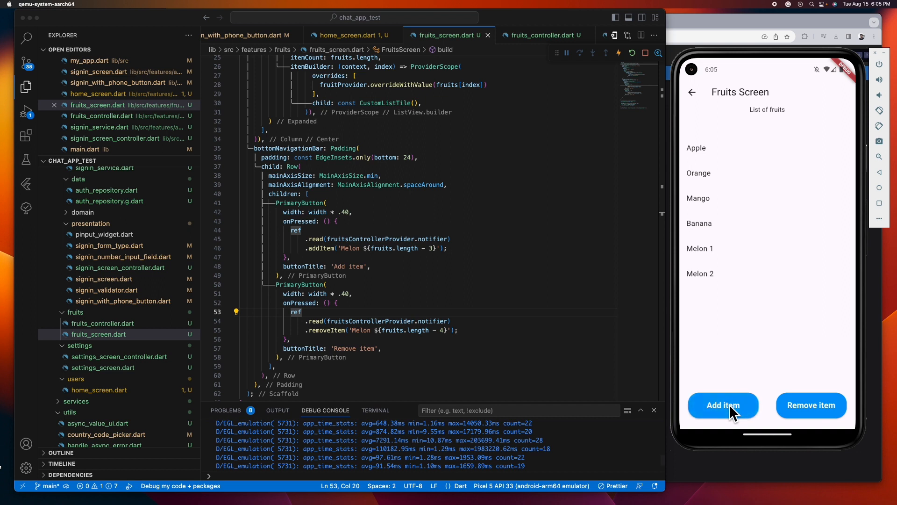
mouse_move(811, 405)
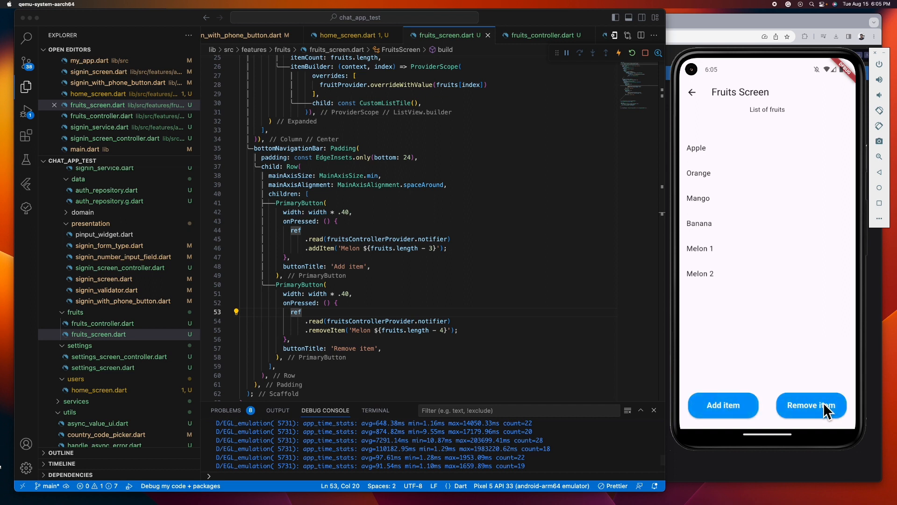
click(811, 405)
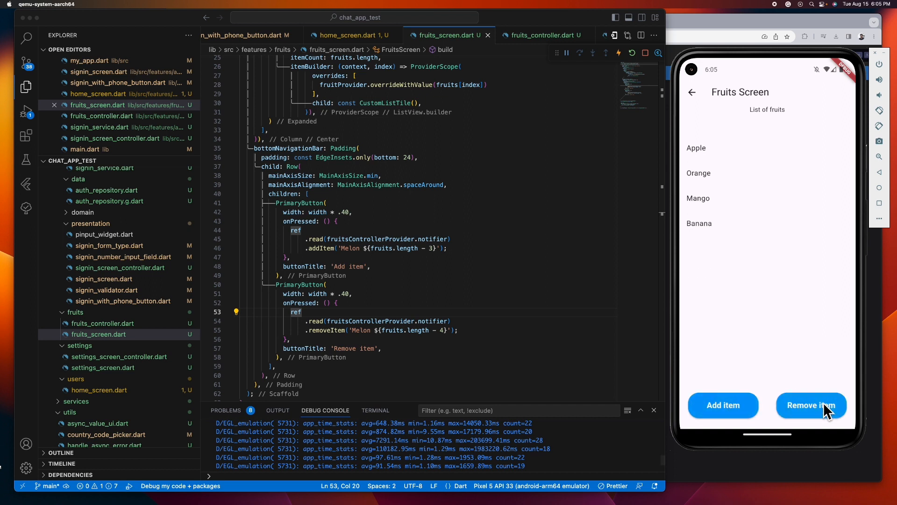
click(722, 405)
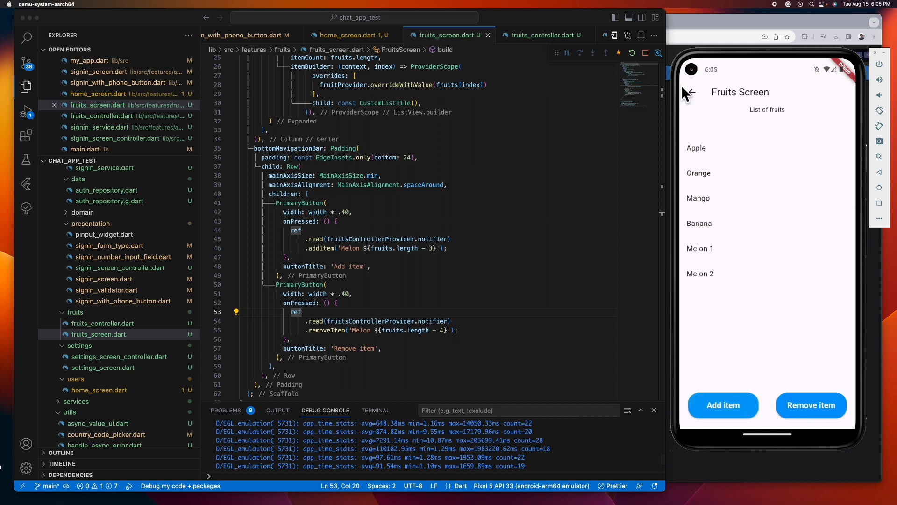
Go back to Home Screen and reopen Fruits Screen, confirming the shared Melon list persists across screens
click(689, 92)
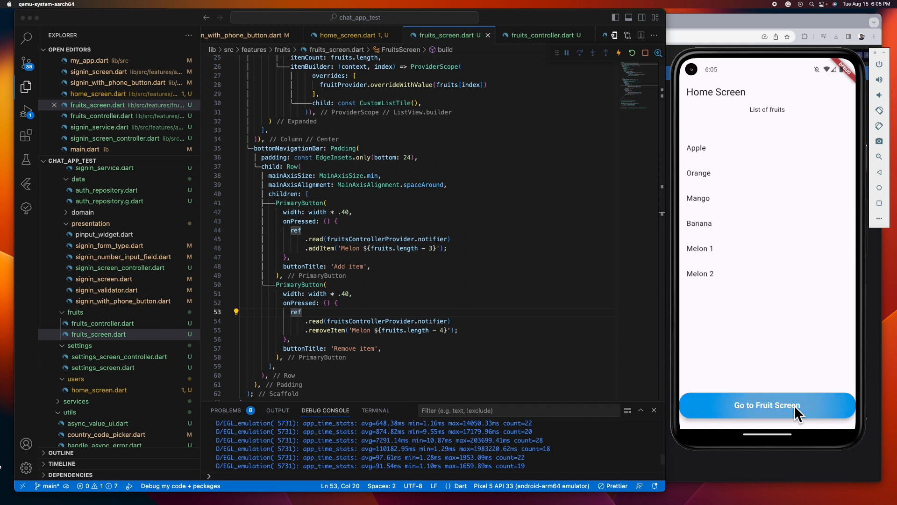
click(767, 405)
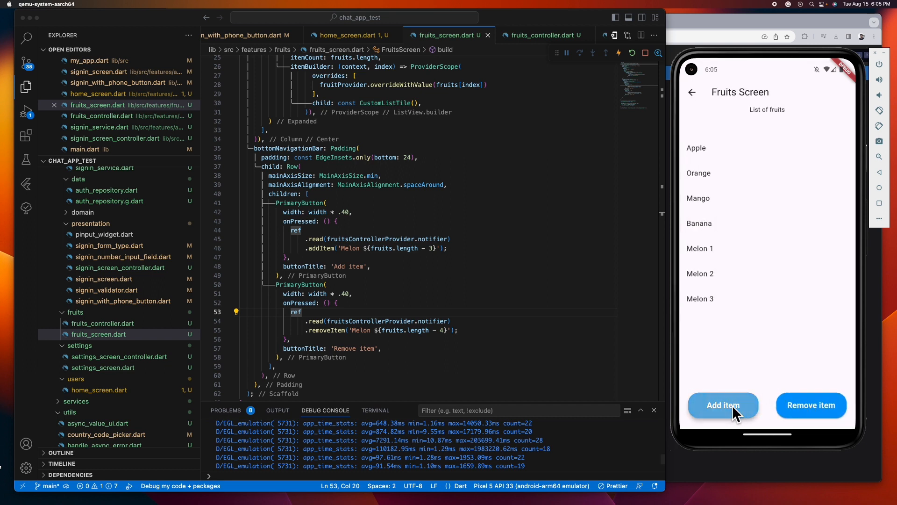
click(723, 405)
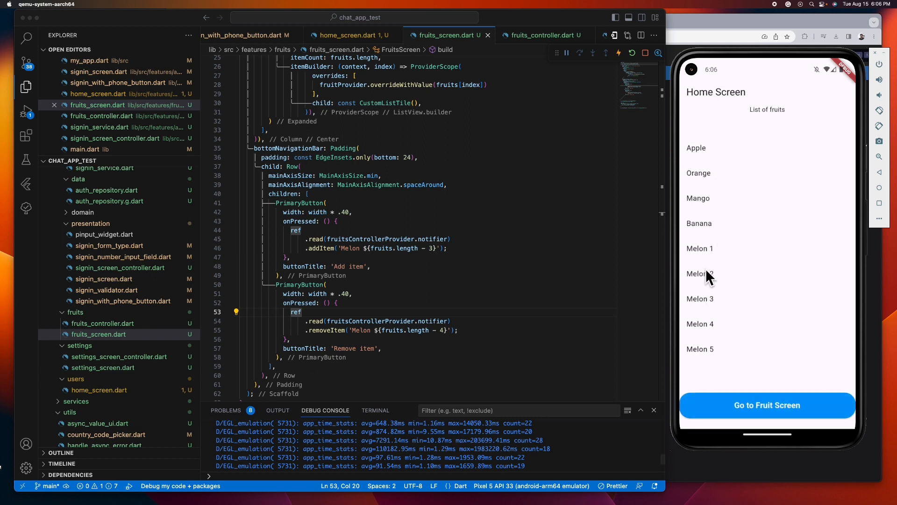
mouse_move(699, 371)
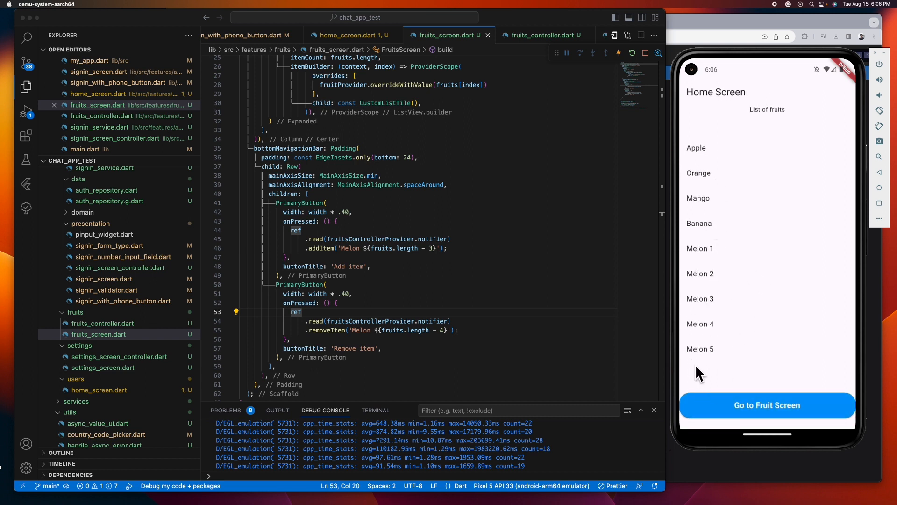
click(766, 405)
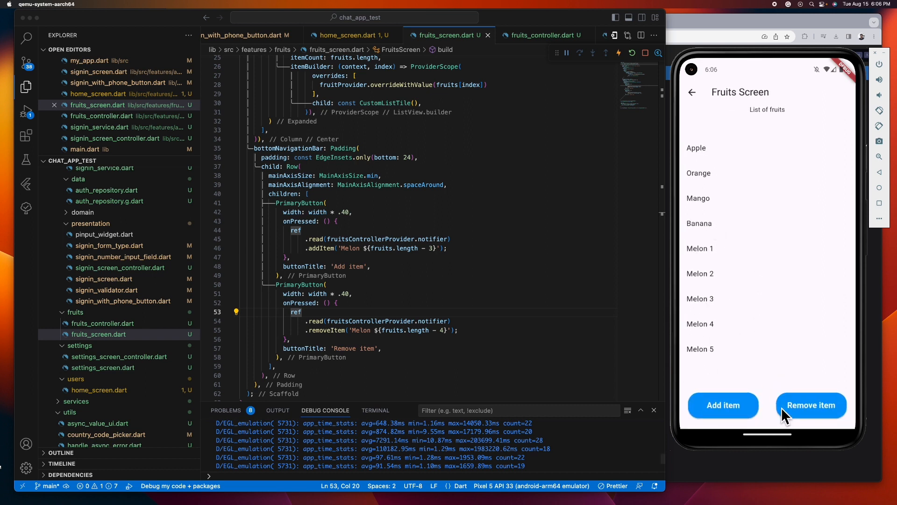
click(811, 405)
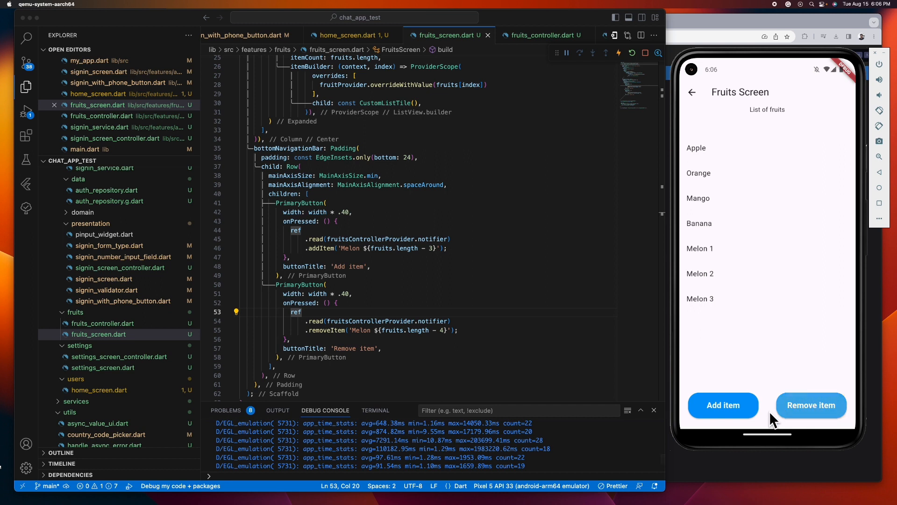
click(692, 92)
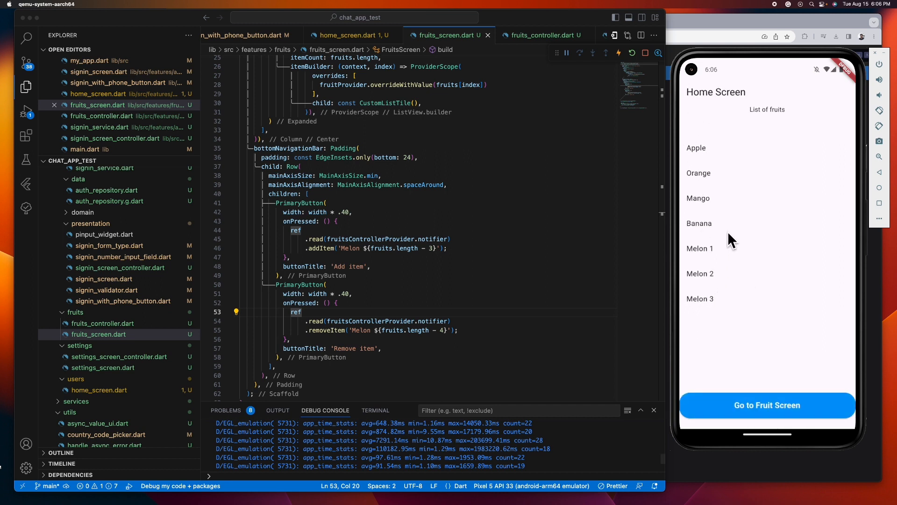
mouse_move(646, 336)
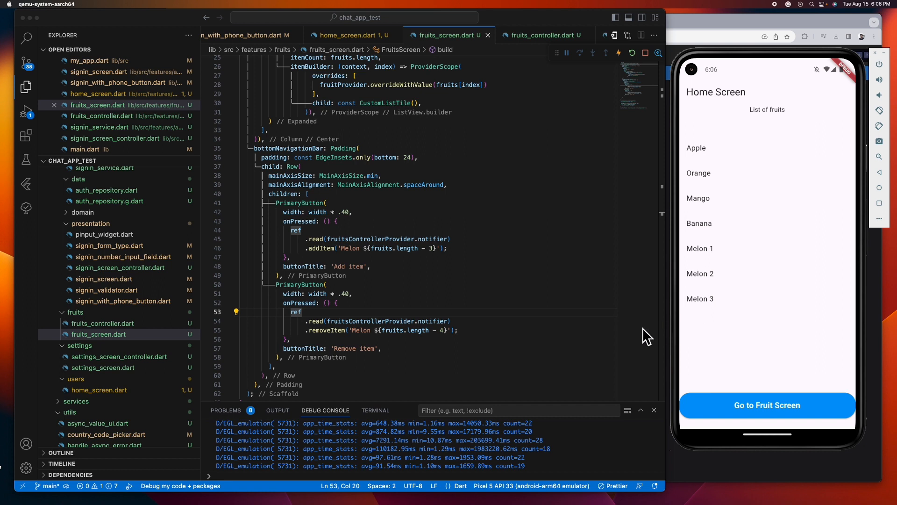